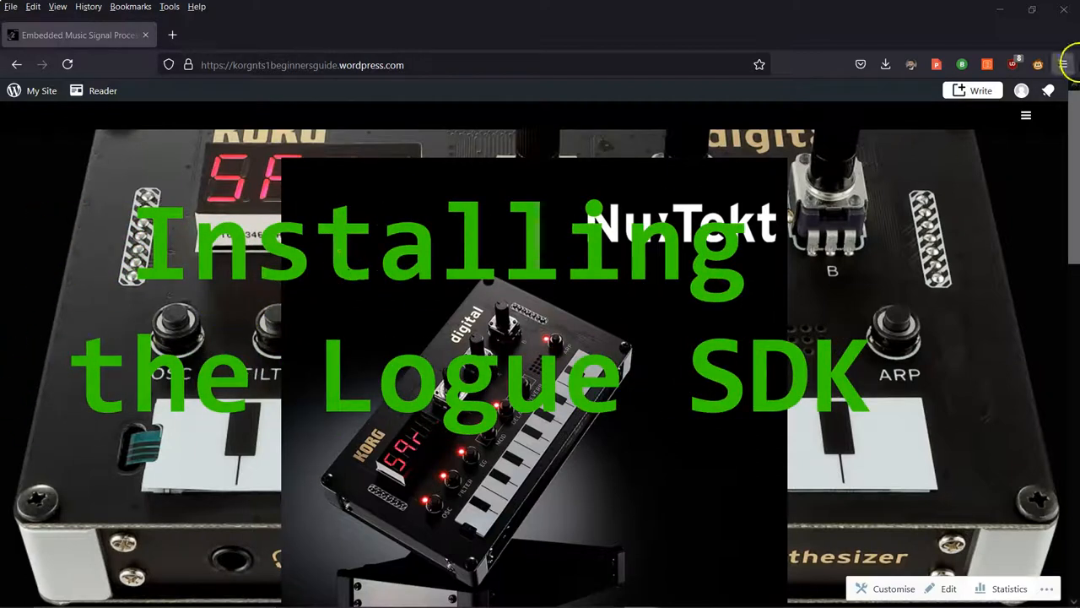
Step: Navigate via the site menu to Project Resources and scroll to the Custom Oscillator and Effects Tools links
{"action": "left_click", "coordinate": [1027, 115]}
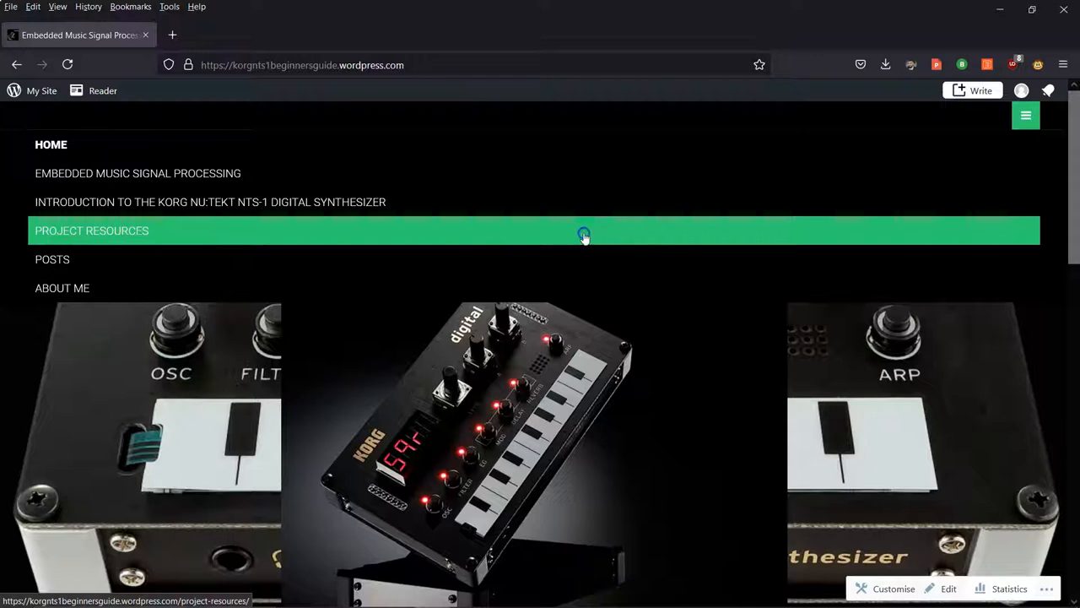
{"action": "left_click", "coordinate": [92, 230]}
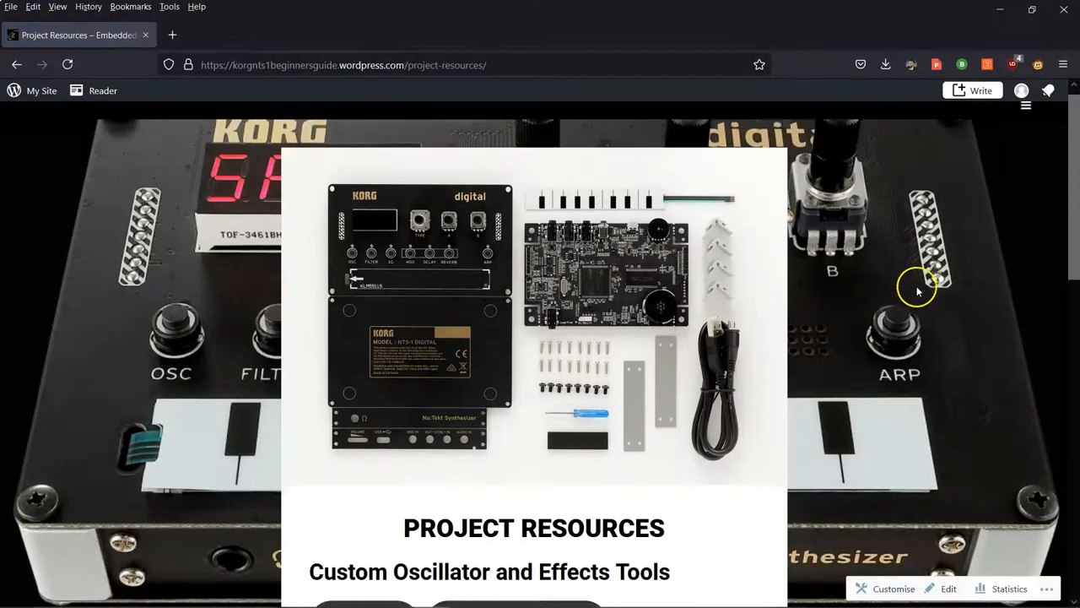
{"action": "scroll", "scroll_direction": "down", "scroll_amount": 3}
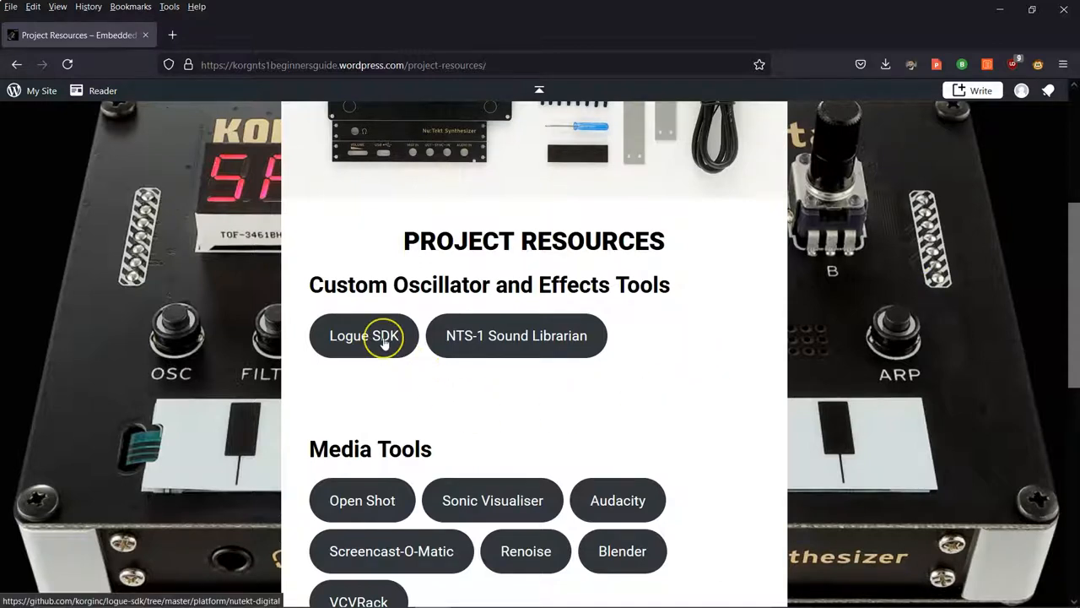
Step: Follow the Logue SDK link to the korginc/logue-sdk repo and scroll to 'Setting up the Development Environment'
{"action": "left_click", "coordinate": [363, 335]}
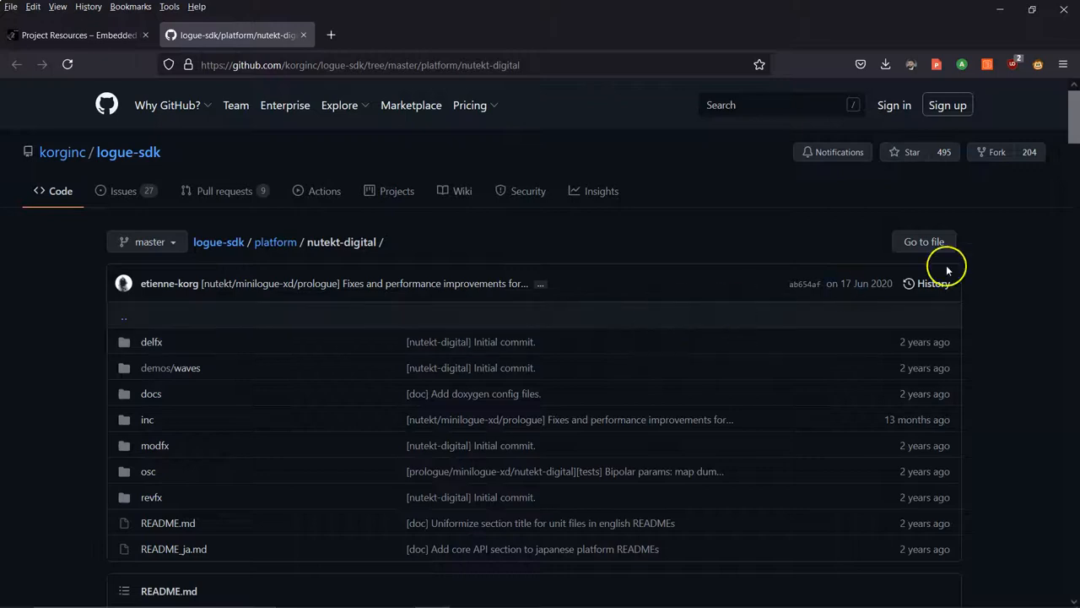
{"action": "mouse_move", "coordinate": [1030, 265]}
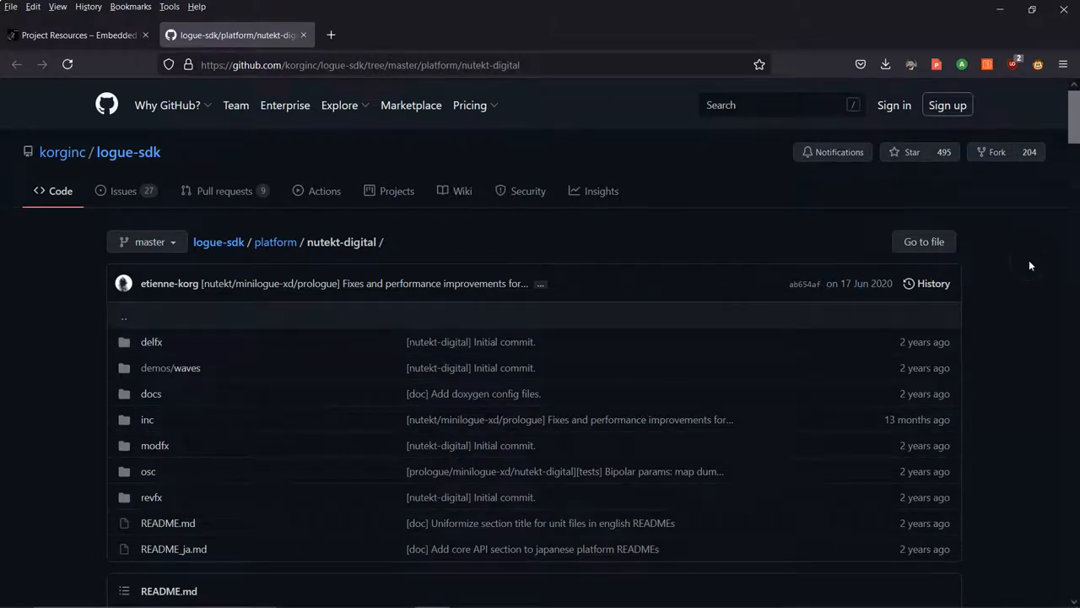
{"action": "mouse_move", "coordinate": [1025, 270]}
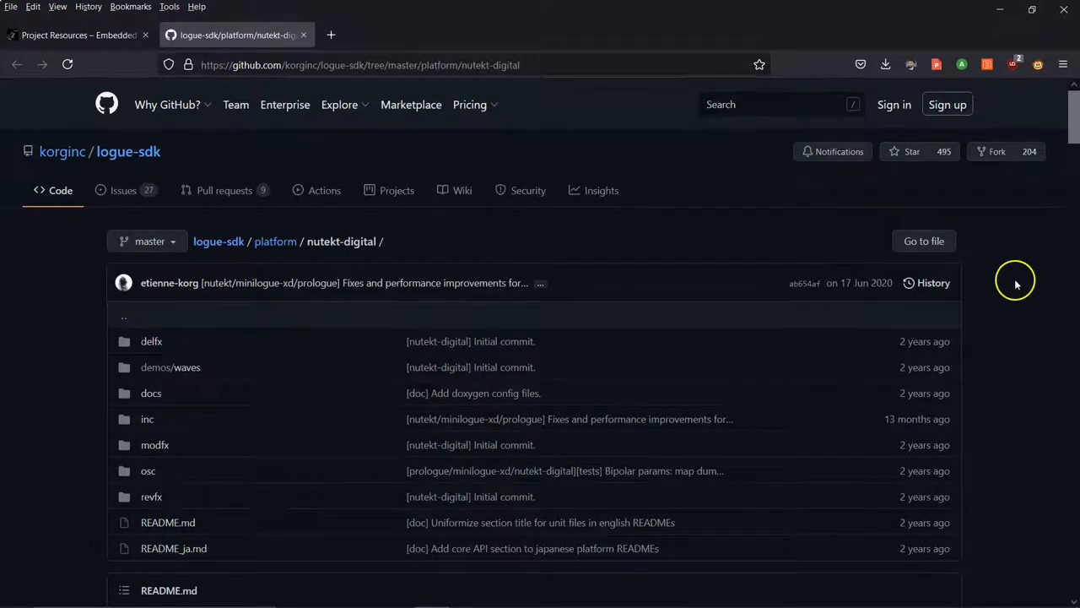
{"action": "scroll", "scroll_direction": "down", "scroll_amount": 3}
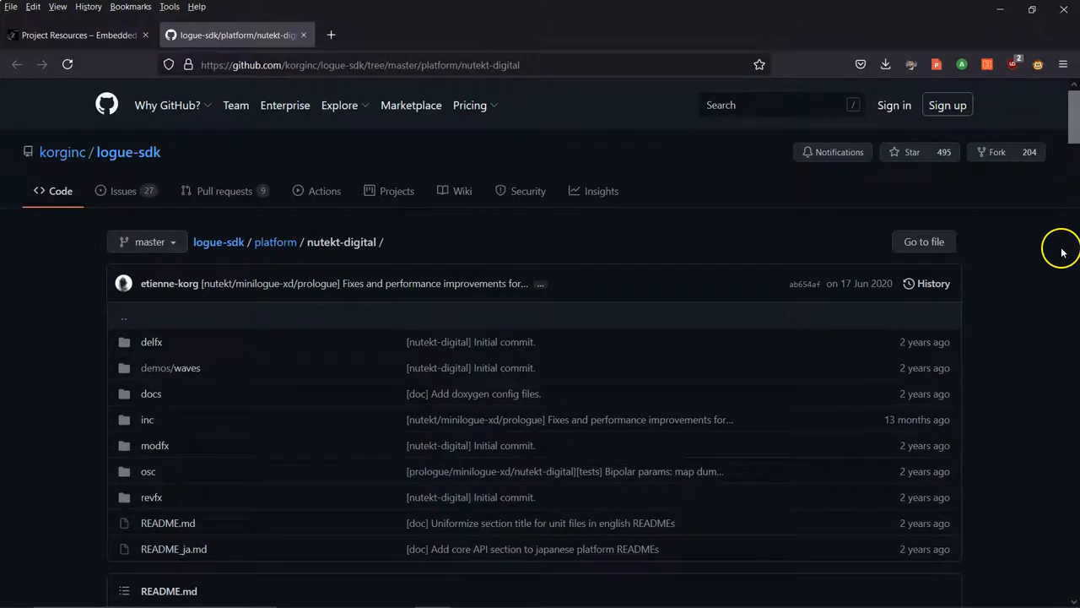
{"action": "scroll", "scroll_direction": "down", "scroll_amount": 3}
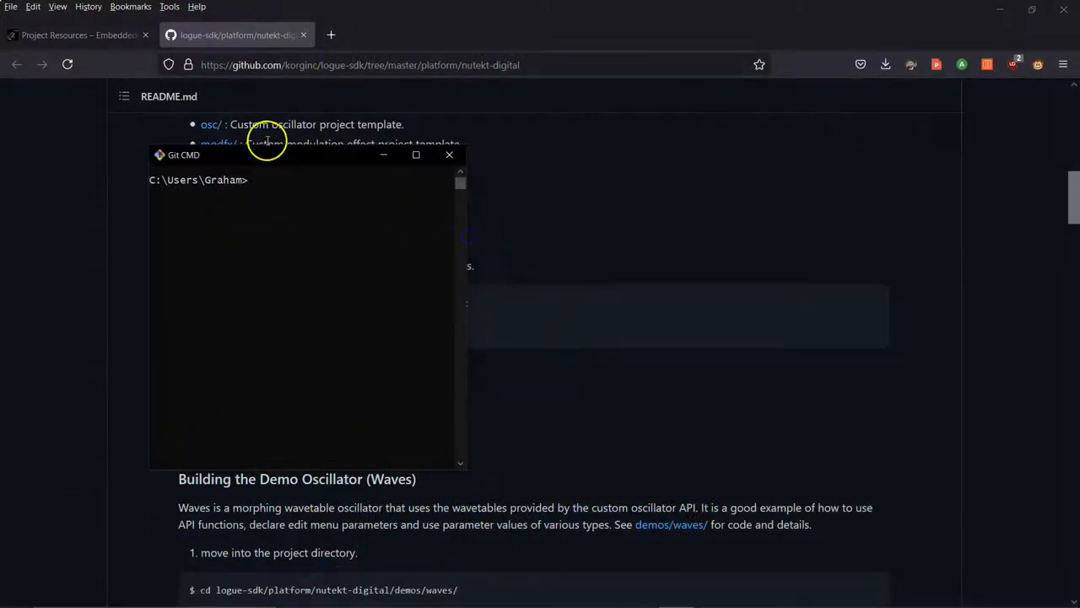
Step: Place the Git CMD window beside the instructions and cd into C:/msys64/home
{"action": "left_click_drag", "start_coordinate": [183, 155], "coordinate": [741, 62]}
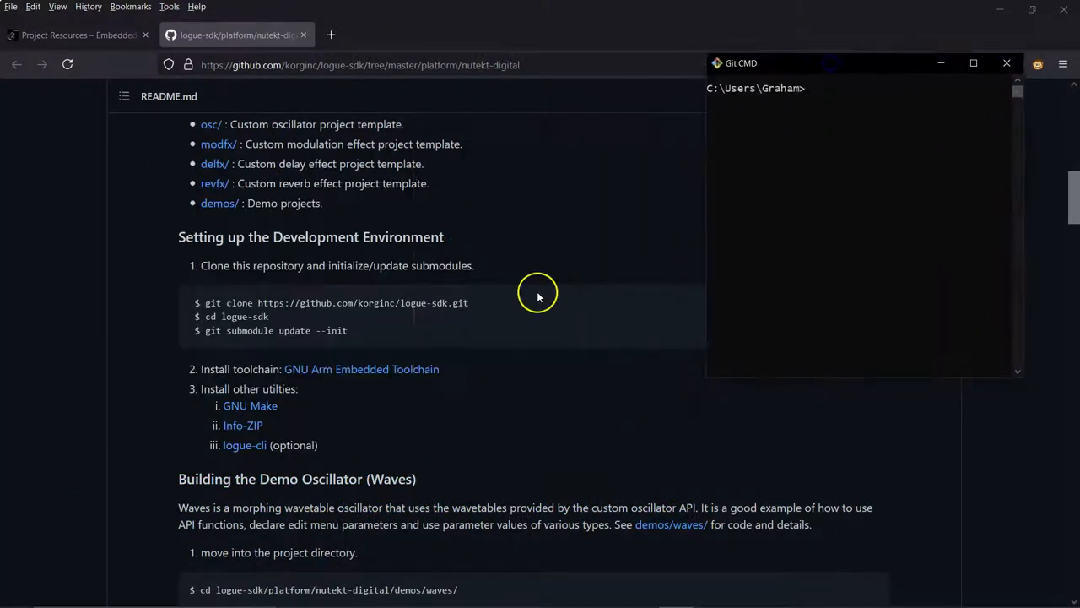
{"action": "left_click", "coordinate": [15, 593]}
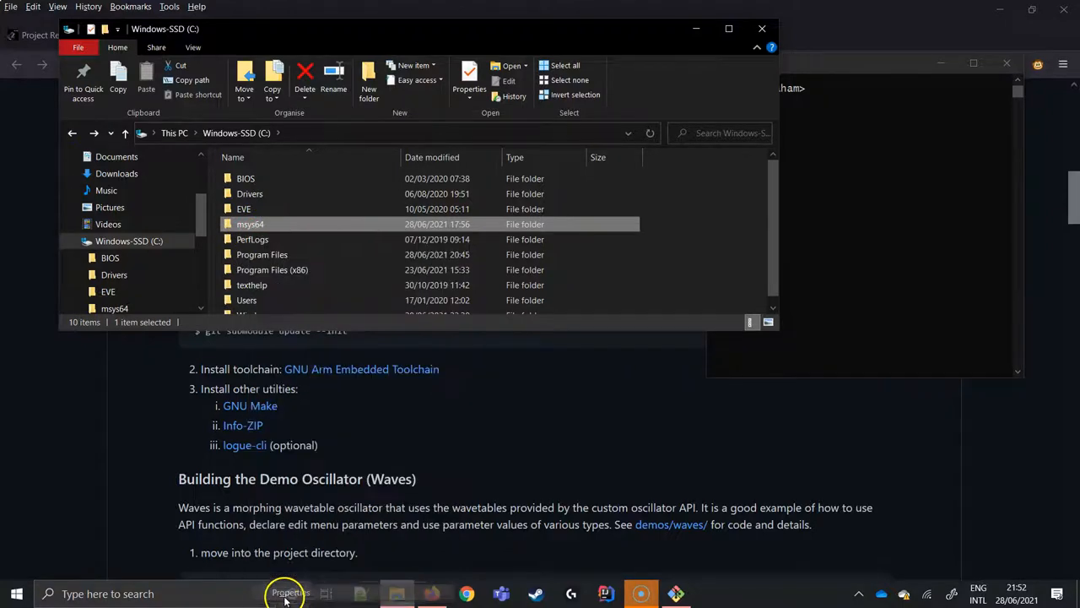
{"action": "left_click", "coordinate": [470, 80]}
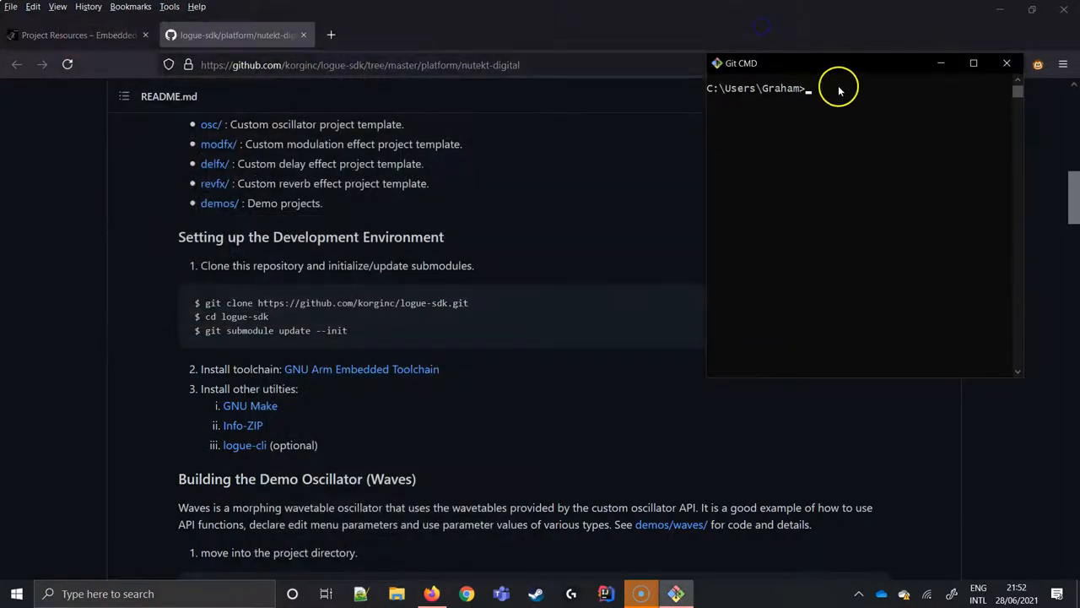
{"action": "type", "text": "cd C:/msys64/home"}
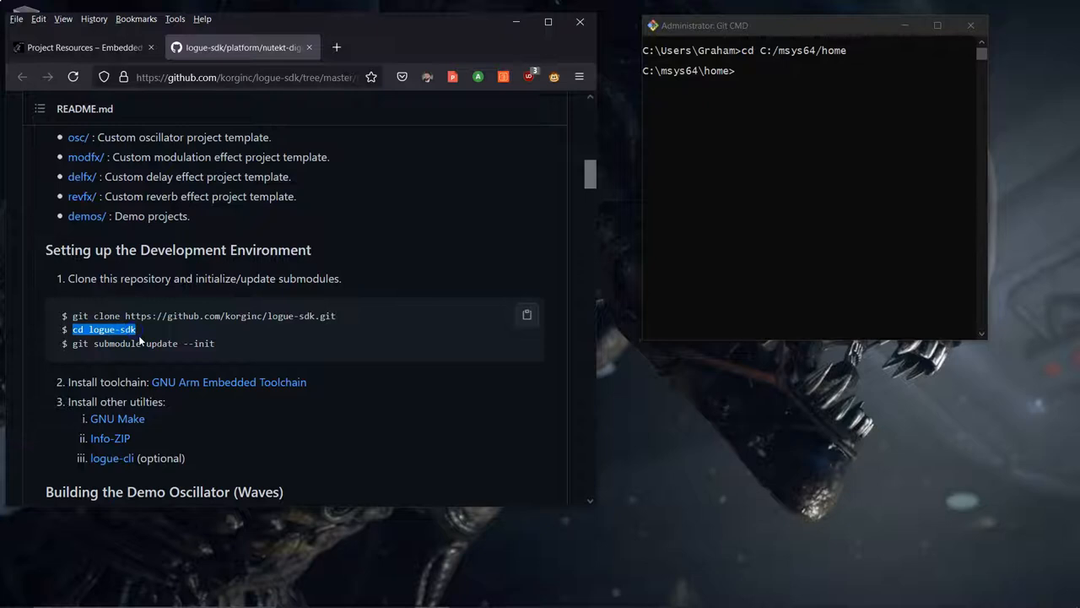
Step: Inside logue-sdk run git submodule update --init and inspect the cloned CMSIS folder in platform/ext
{"action": "type", "text": "cd logue-sdk"}
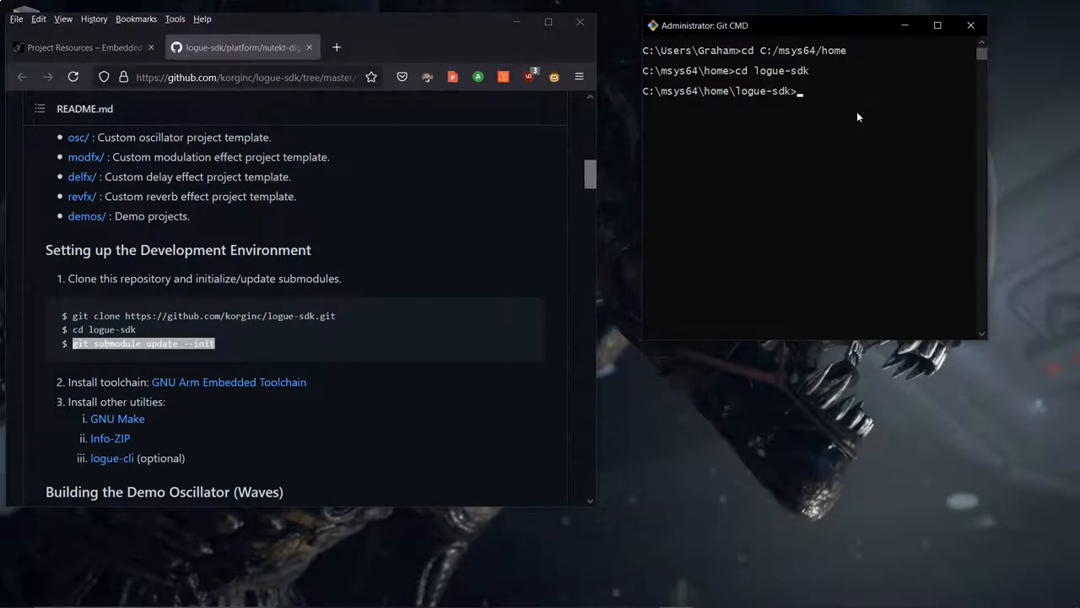
{"action": "type", "text": "git submodule update --init"}
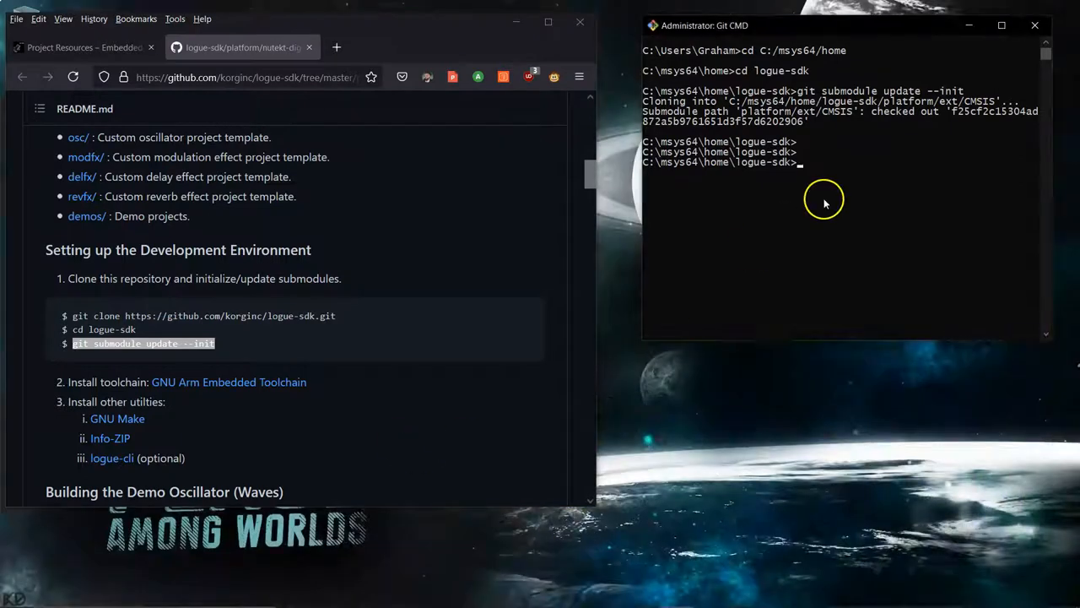
{"action": "mouse_move", "coordinate": [76, 566]}
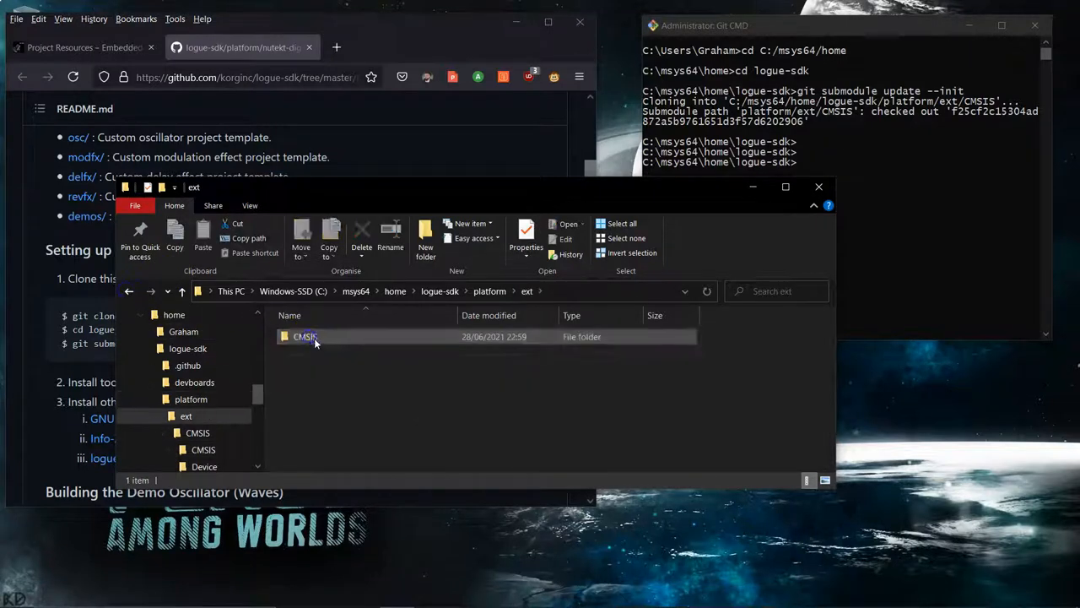
{"action": "double_click", "coordinate": [304, 336]}
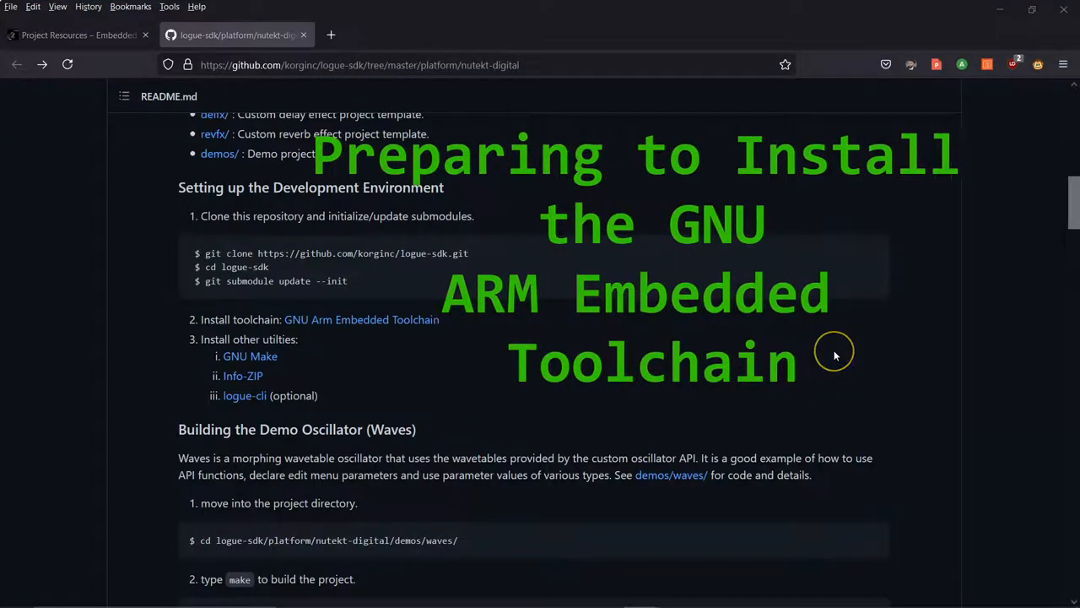
{"action": "mouse_move", "coordinate": [494, 344]}
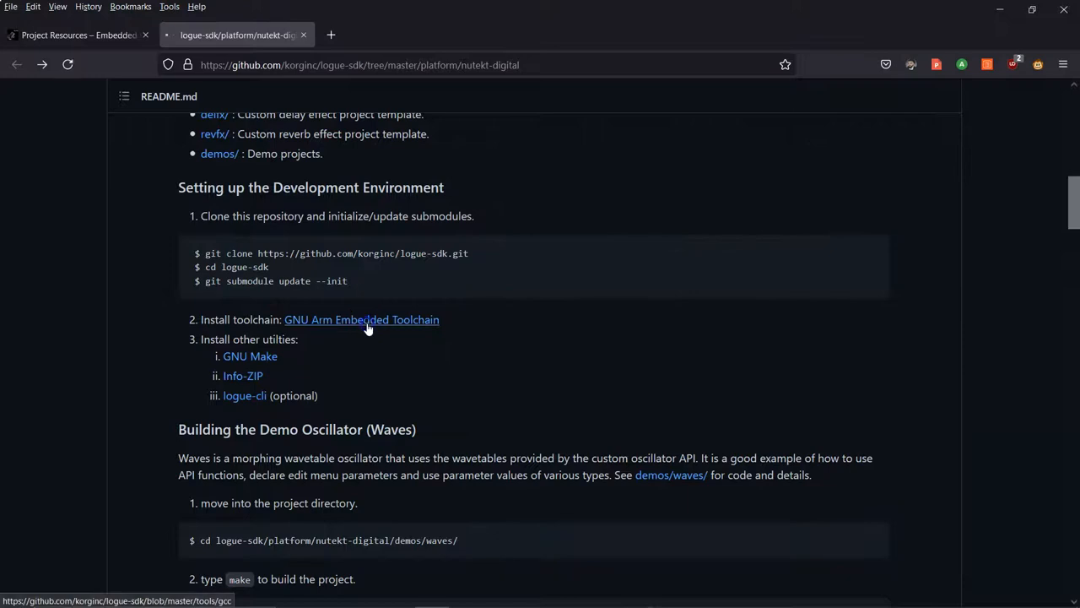
Step: Follow the GNU Arm Embedded Toolchain link, launch MSYS2 and install unzip with pacman -S unzip
{"action": "left_click", "coordinate": [361, 319]}
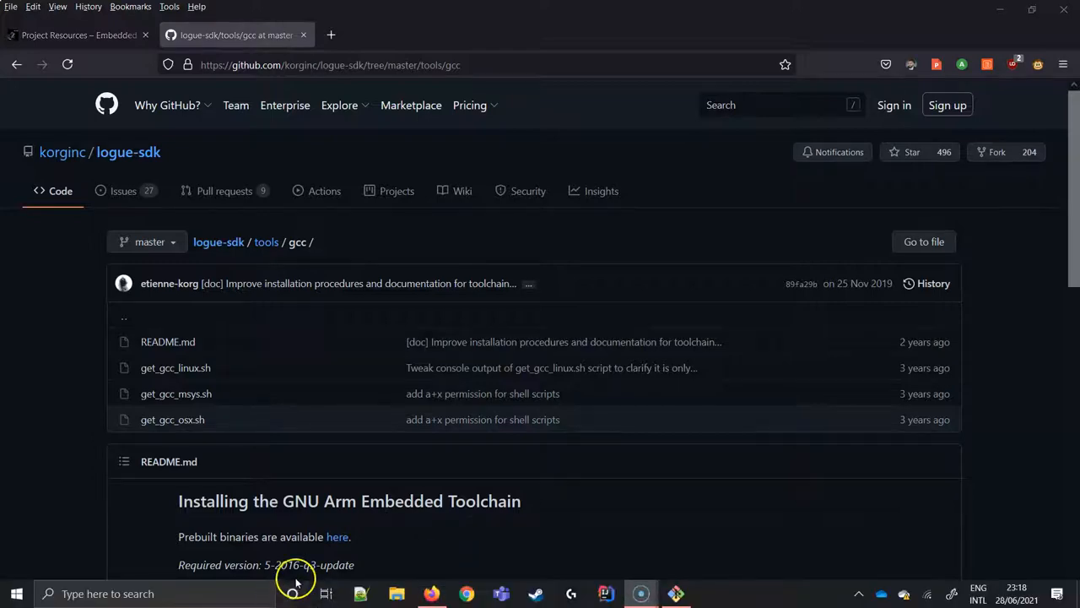
{"action": "left_click", "coordinate": [16, 594]}
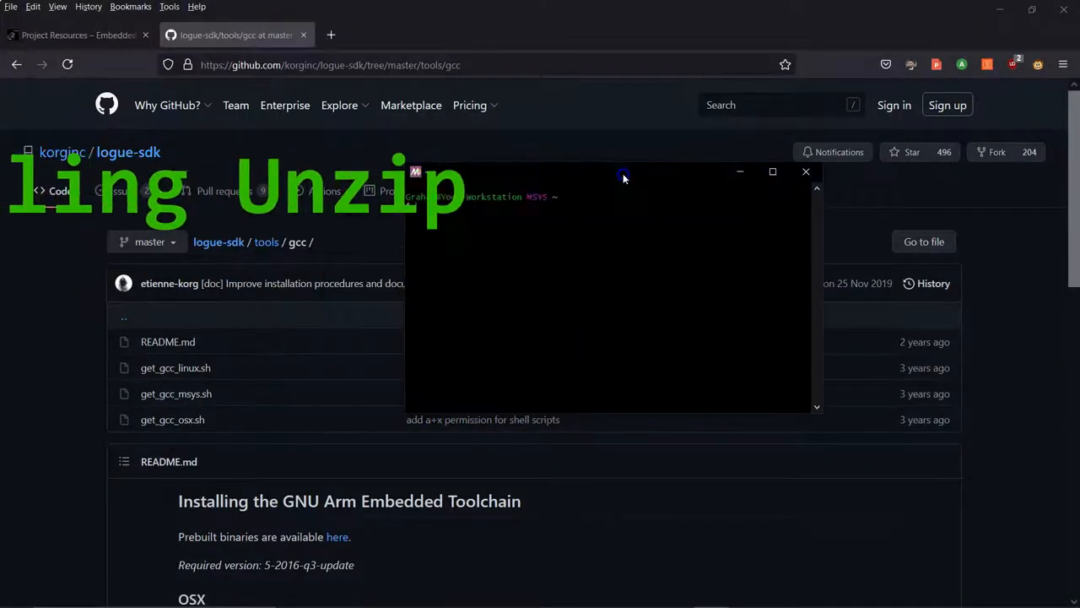
{"action": "type", "text": "pacman -S unzip"}
{"action": "type", "text": "y"}
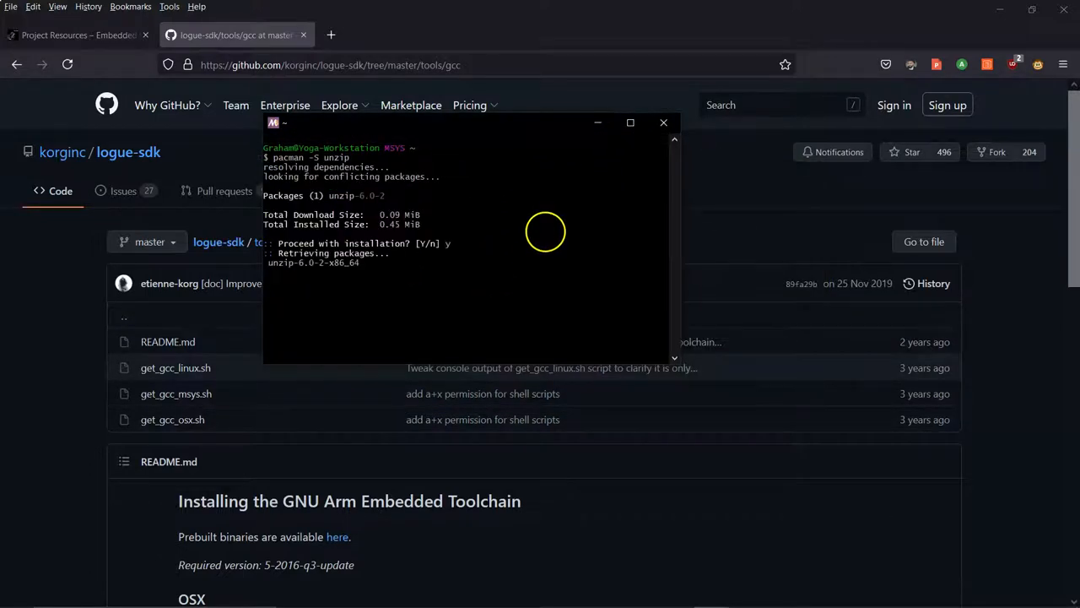
Step: In the MSYS2 terminal cd to /home/logue-sdk/tools/gcc and list its contents with ls
{"action": "left_click", "coordinate": [630, 122]}
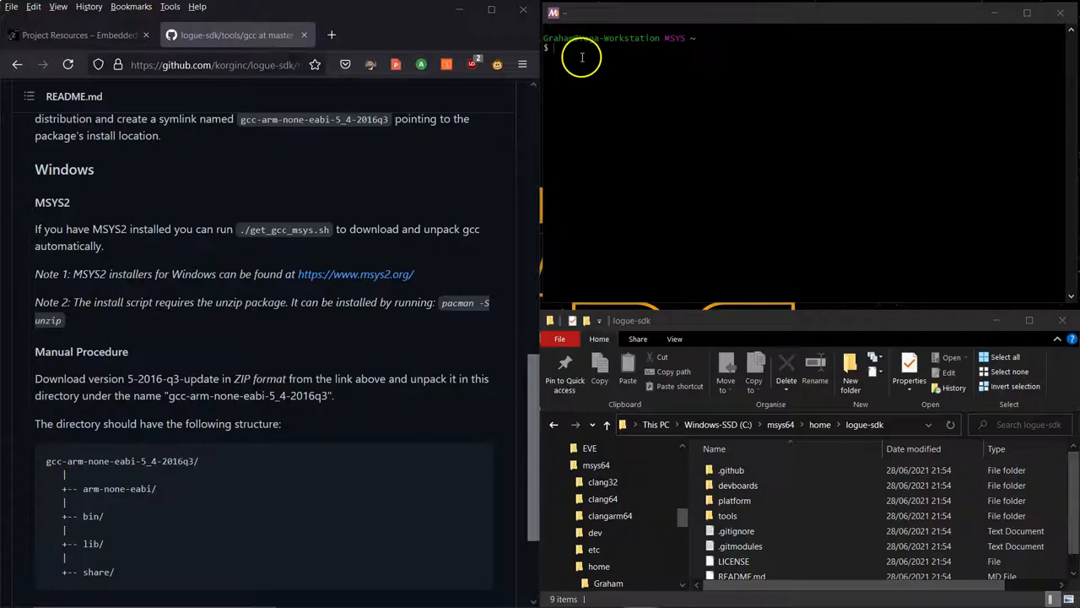
{"action": "type", "text": "cd"}
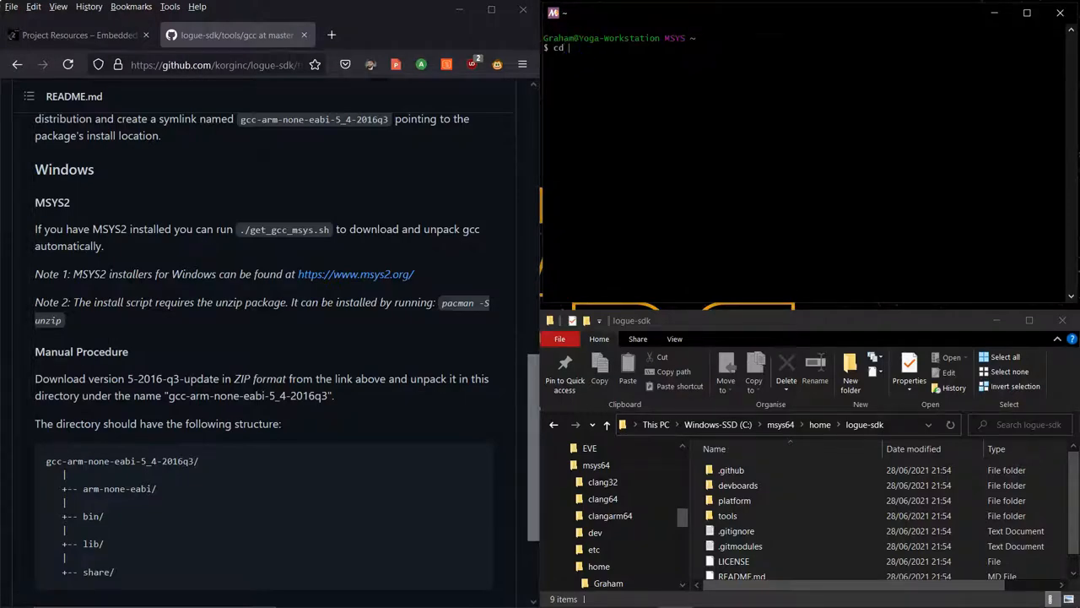
{"action": "type", "text": "/home"}
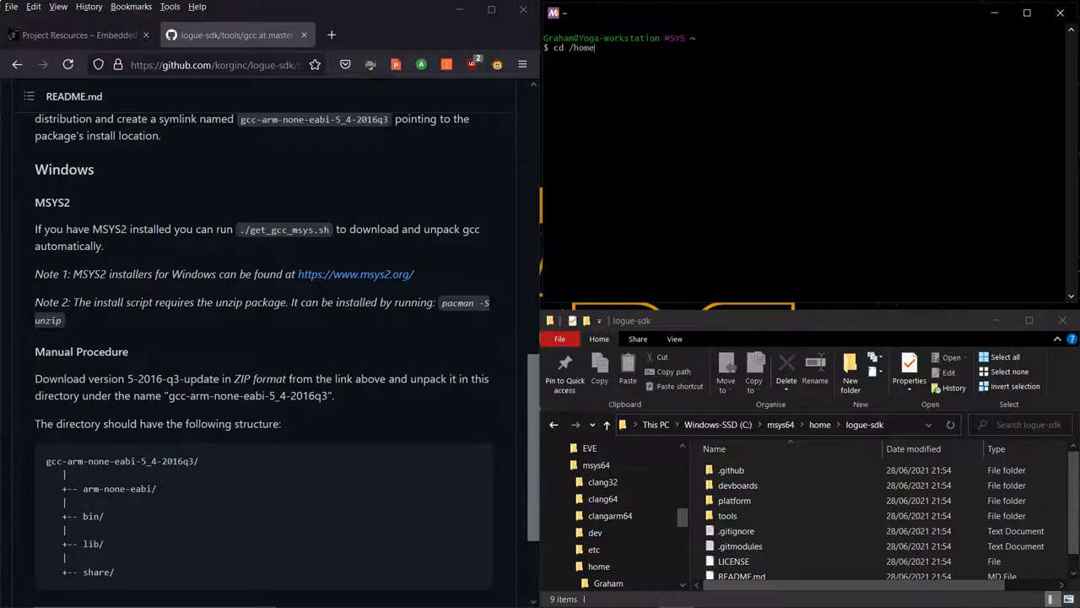
{"action": "type", "text": "logue-sdk"}
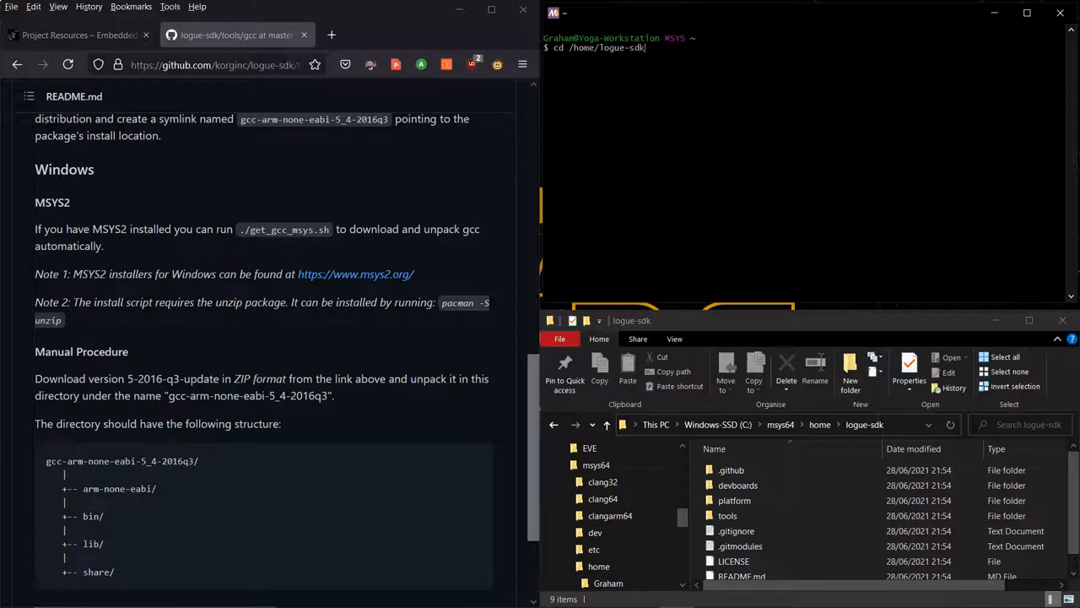
{"action": "type", "text": "tools/gcc"}
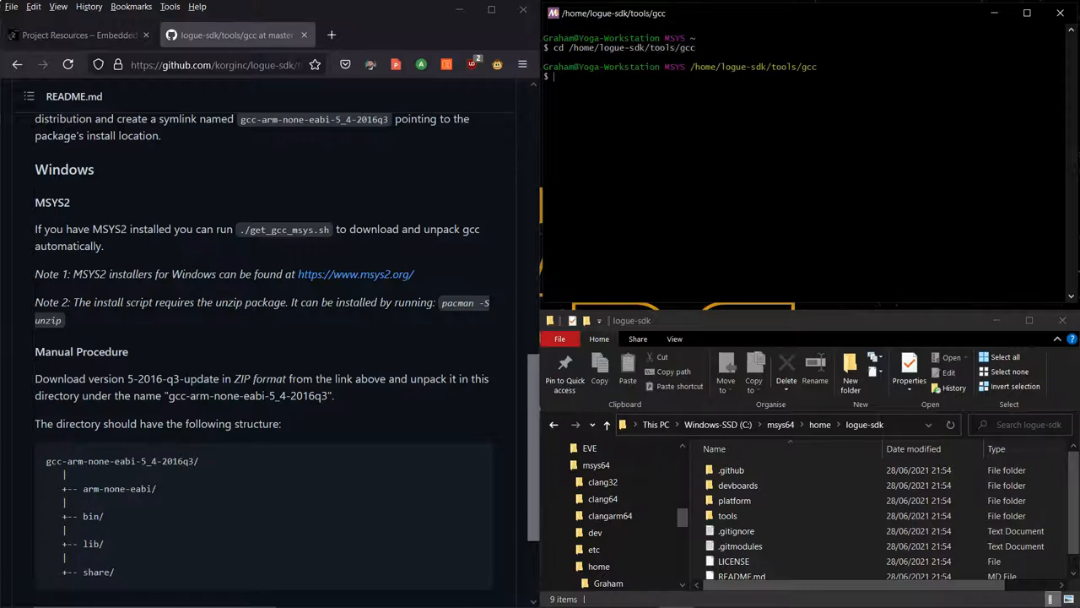
{"action": "type", "text": "ls"}
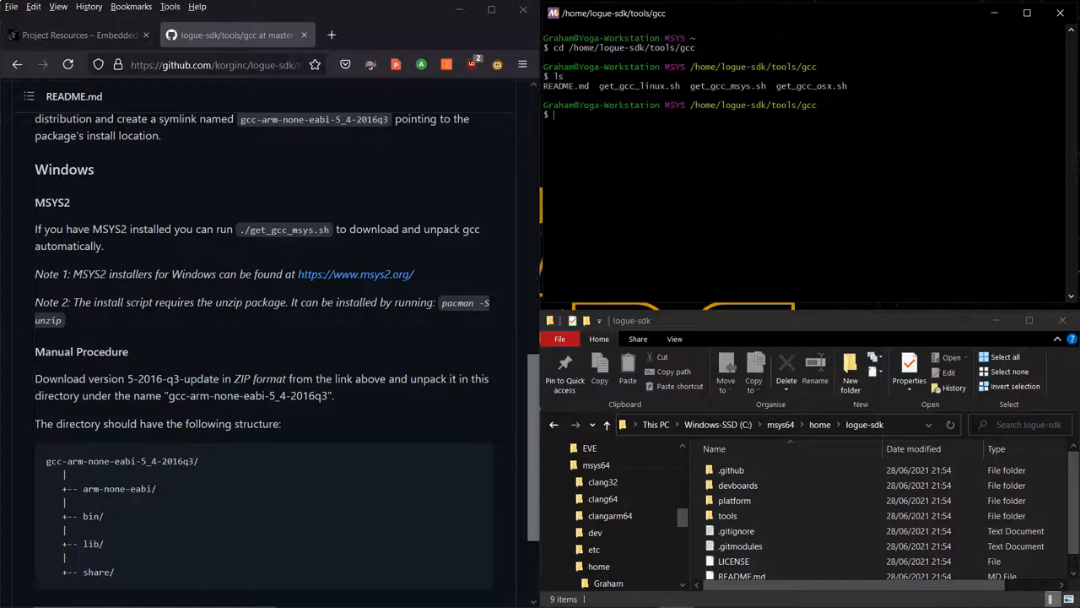
Step: Run ./get_gcc_msys.sh to download and unpack the Arm GCC toolchain
{"action": "type", "text": "./"}
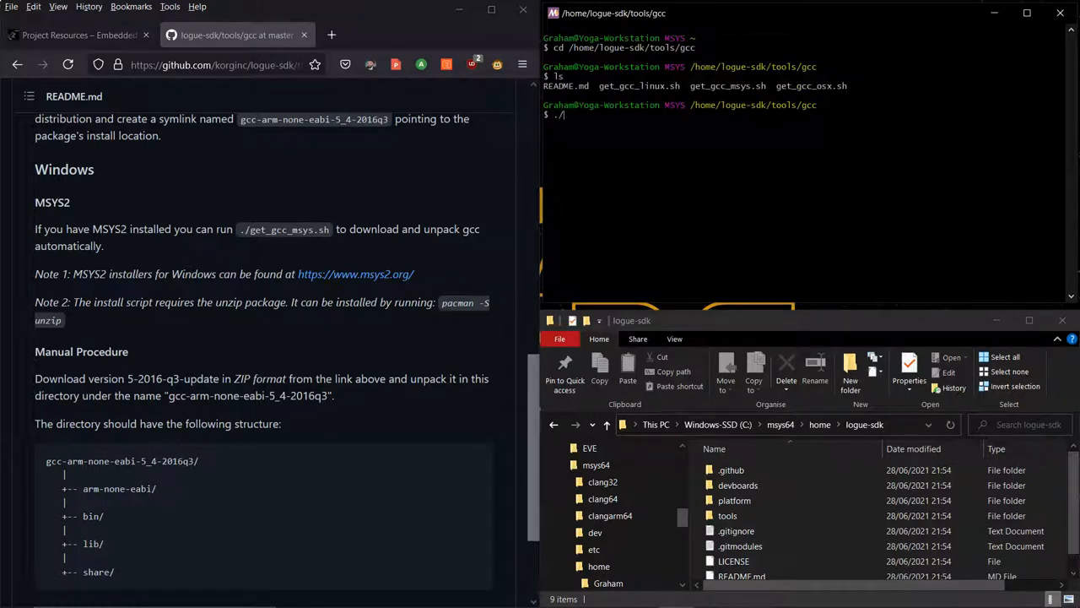
{"action": "type", "text": "get"}
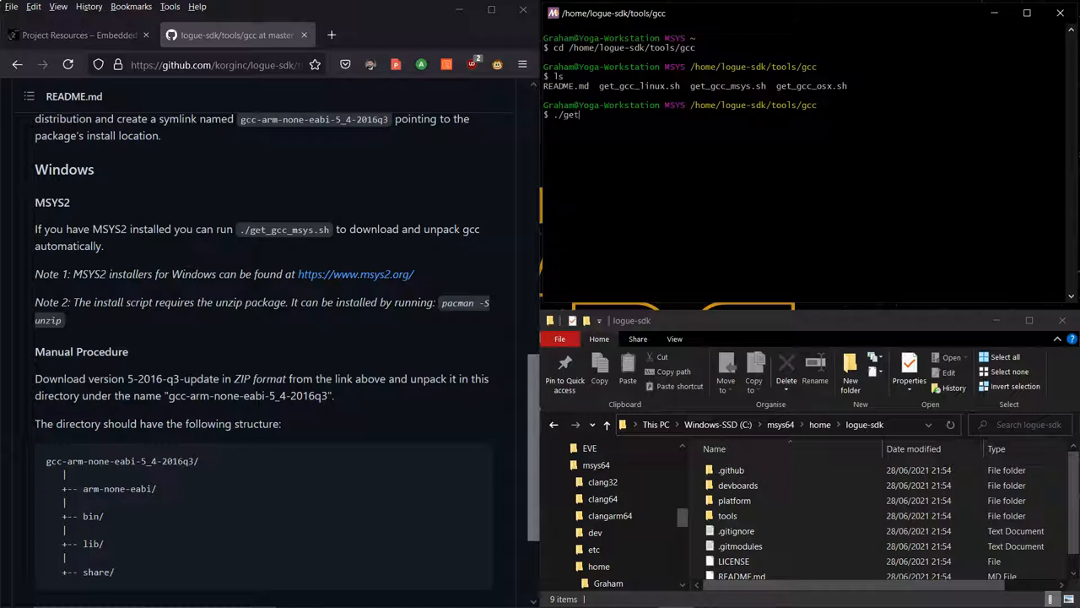
{"action": "type", "text": "_"}
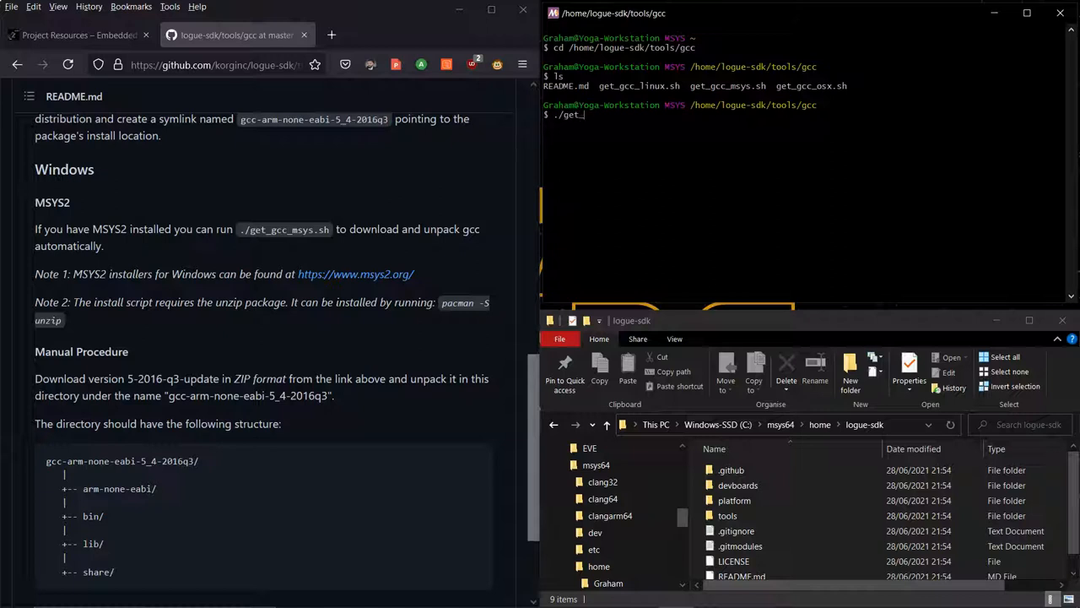
{"action": "type", "text": "gcc_msys.sh"}
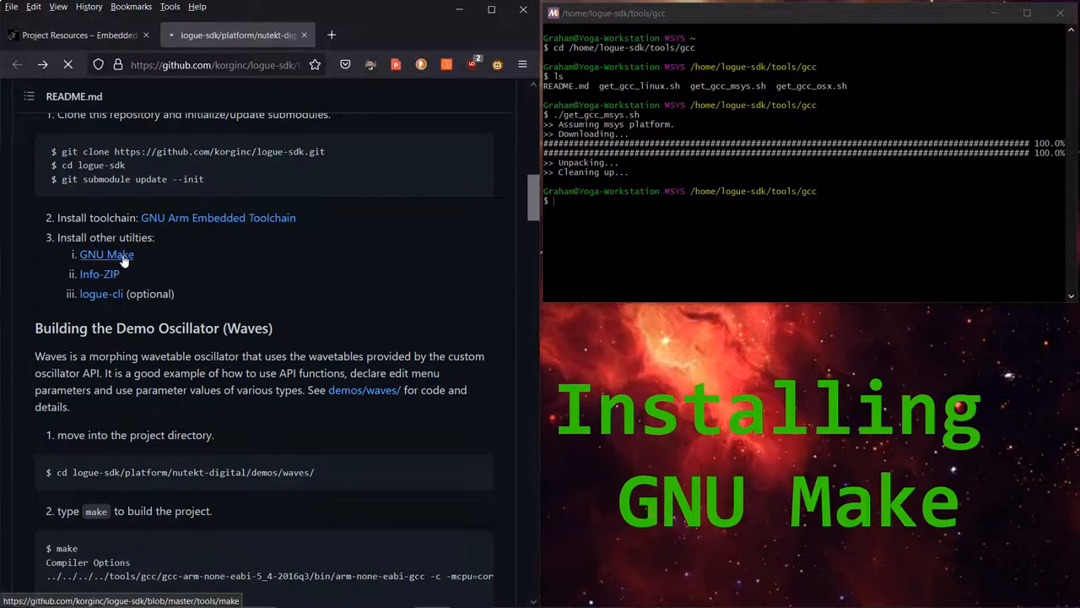
Step: Following the GNU Make instructions, run pacman -S make, confirm with y to reinstall make-4.3-1, and maximize the terminal
{"action": "left_click", "coordinate": [106, 254]}
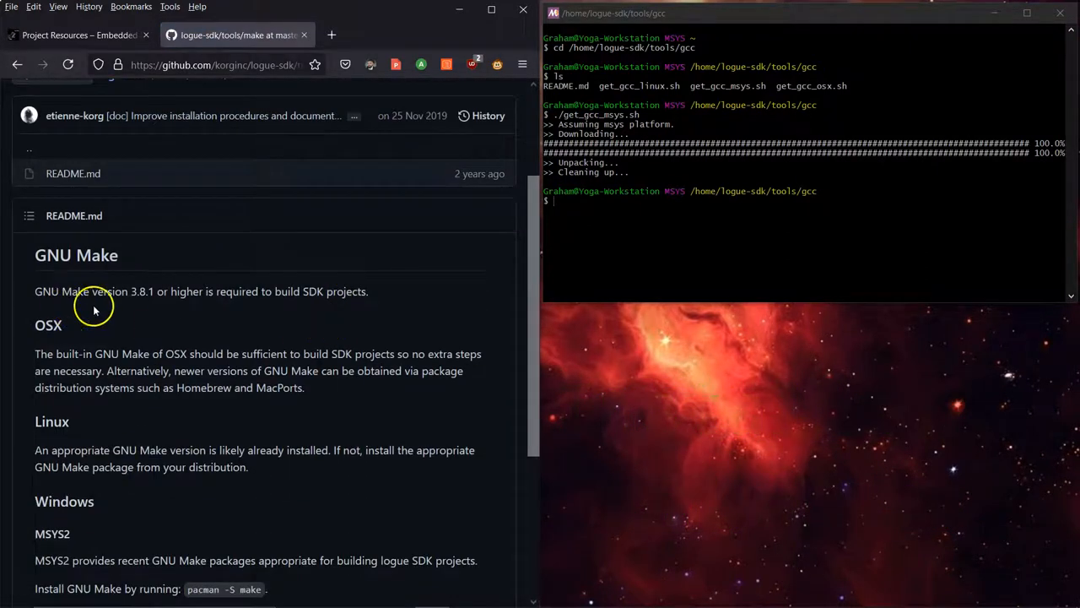
{"action": "scroll", "scroll_direction": "down", "scroll_amount": 3}
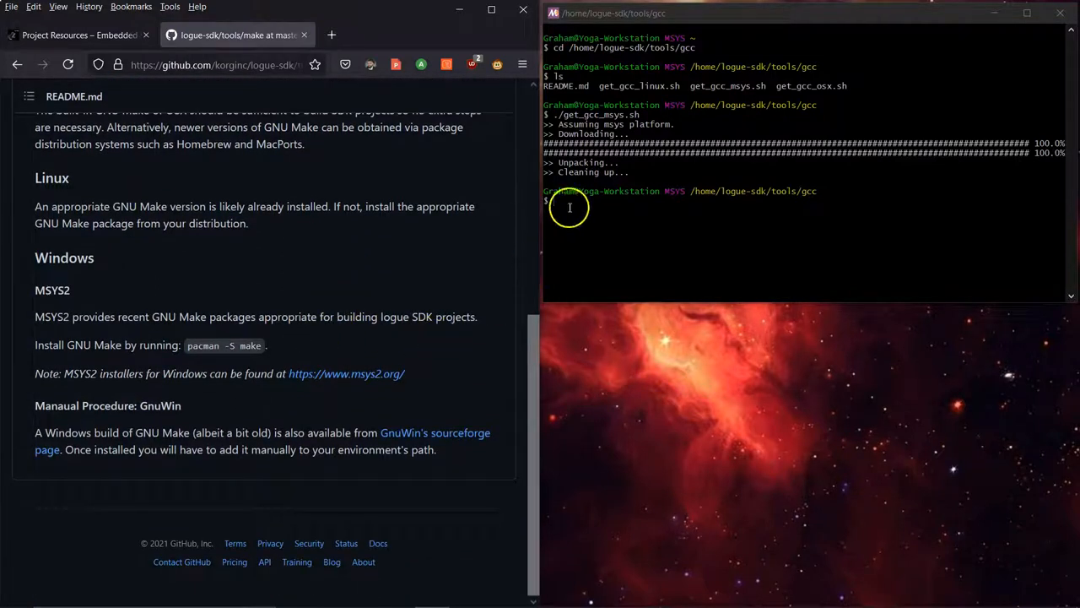
{"action": "type", "text": "p"}
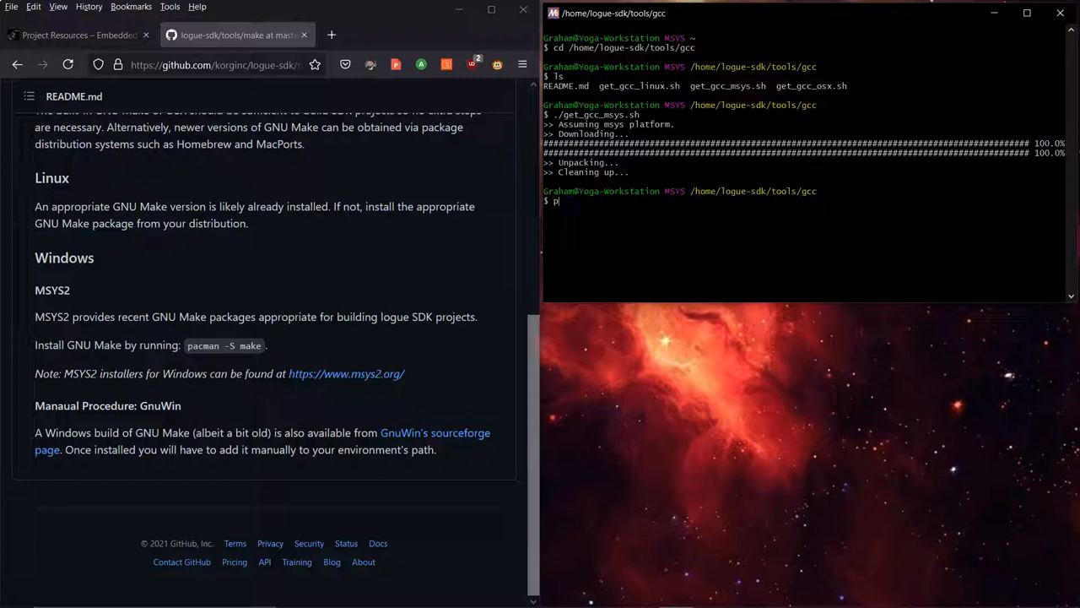
{"action": "type", "text": "acman -S"}
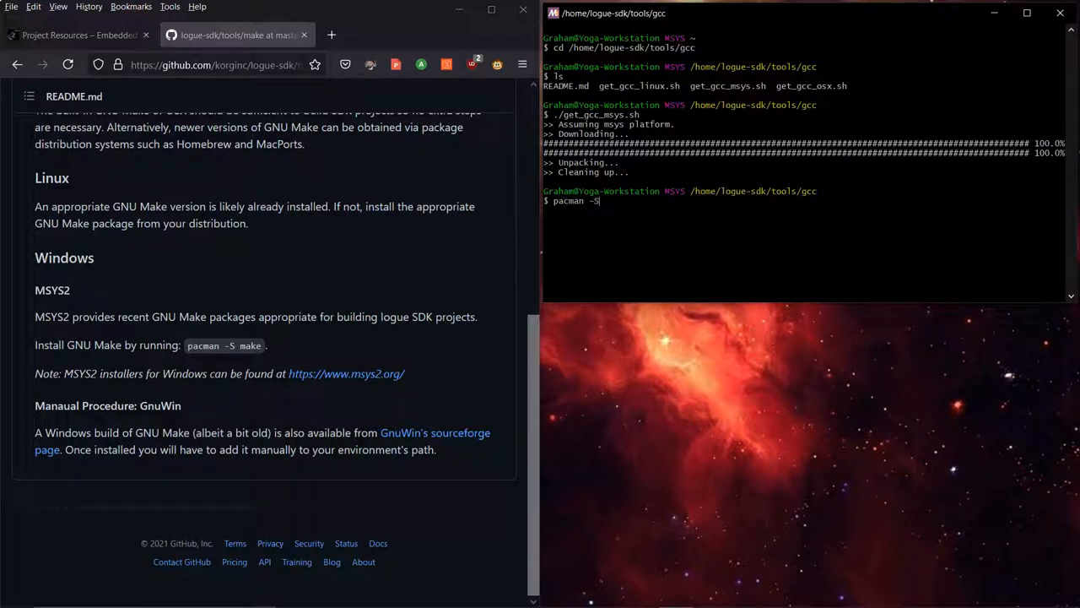
{"action": "type", "text": "make"}
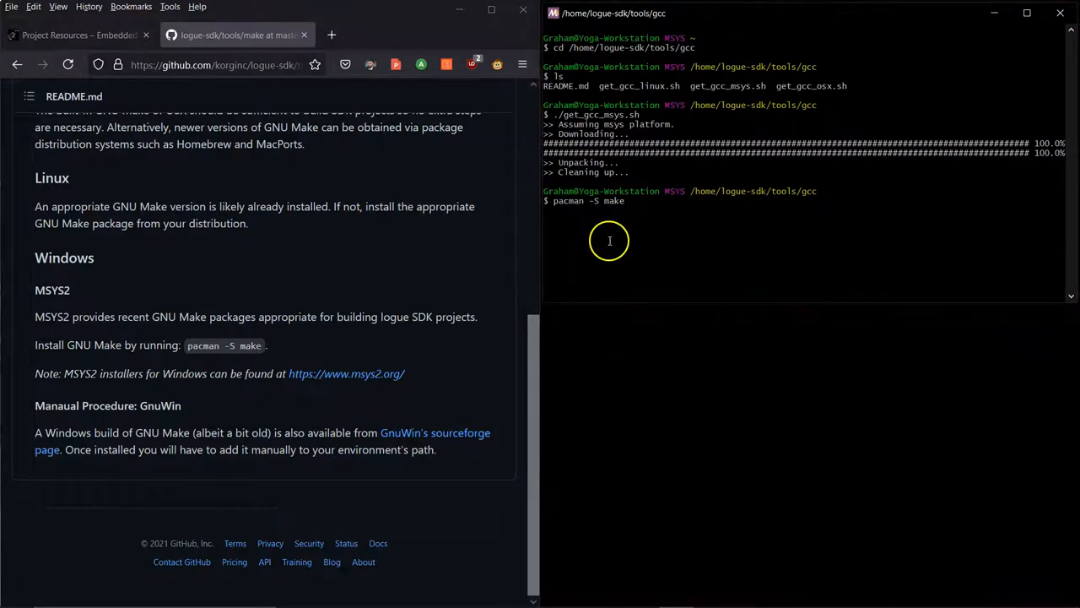
{"action": "mouse_move", "coordinate": [822, 233]}
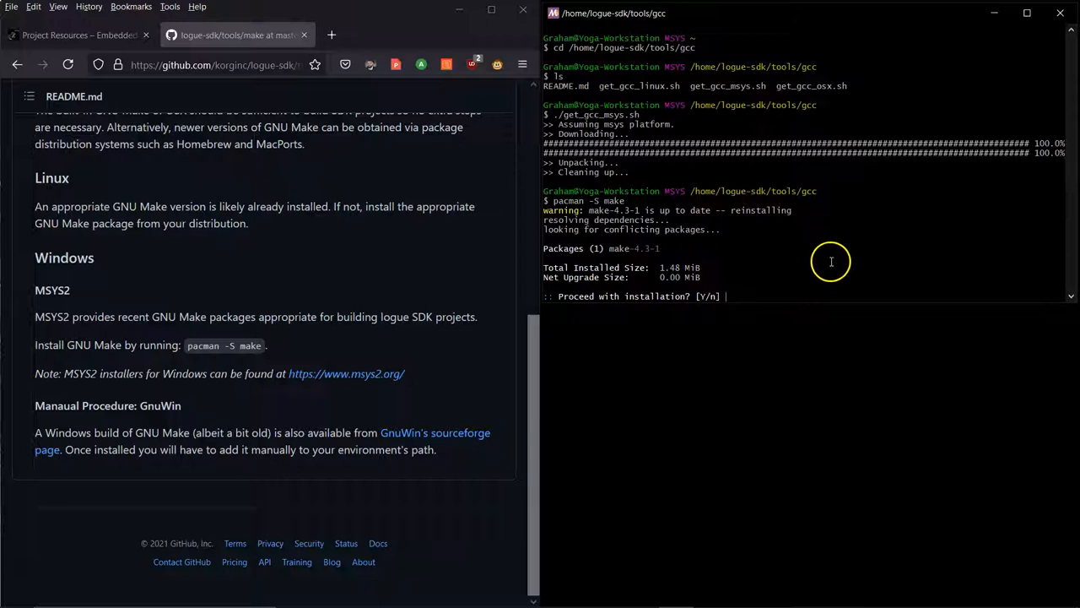
{"action": "type", "text": "y"}
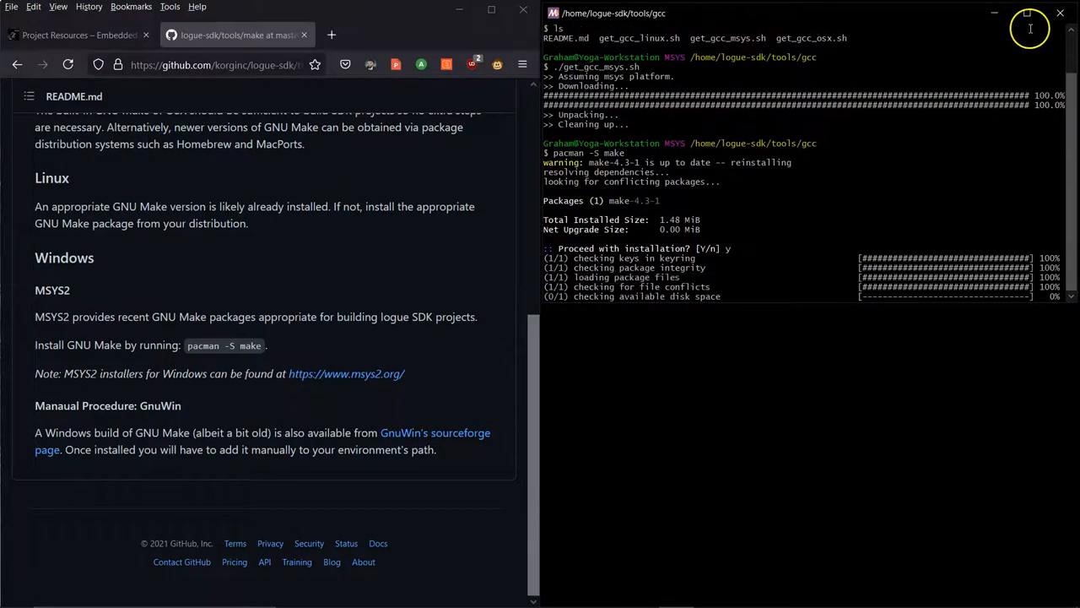
{"action": "left_click", "coordinate": [1028, 13]}
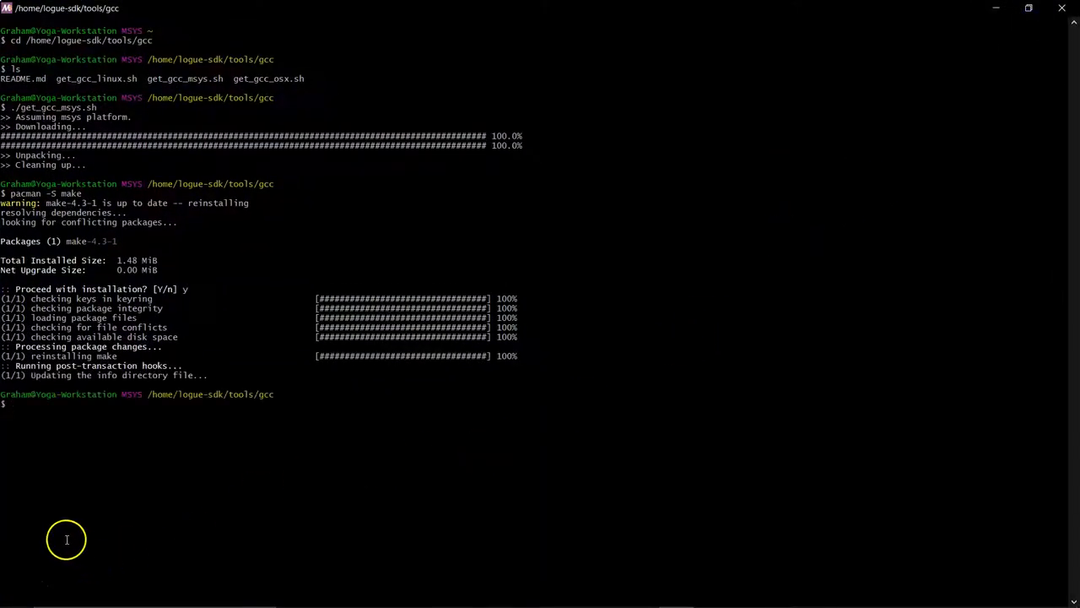
{"action": "mouse_move", "coordinate": [25, 588]}
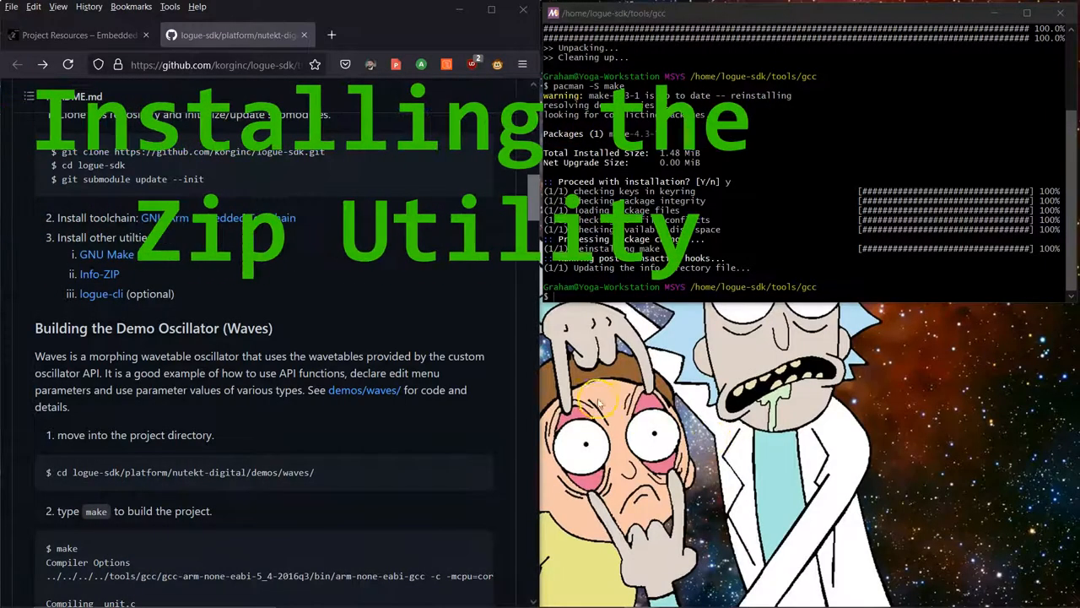
{"action": "mouse_move", "coordinate": [100, 274]}
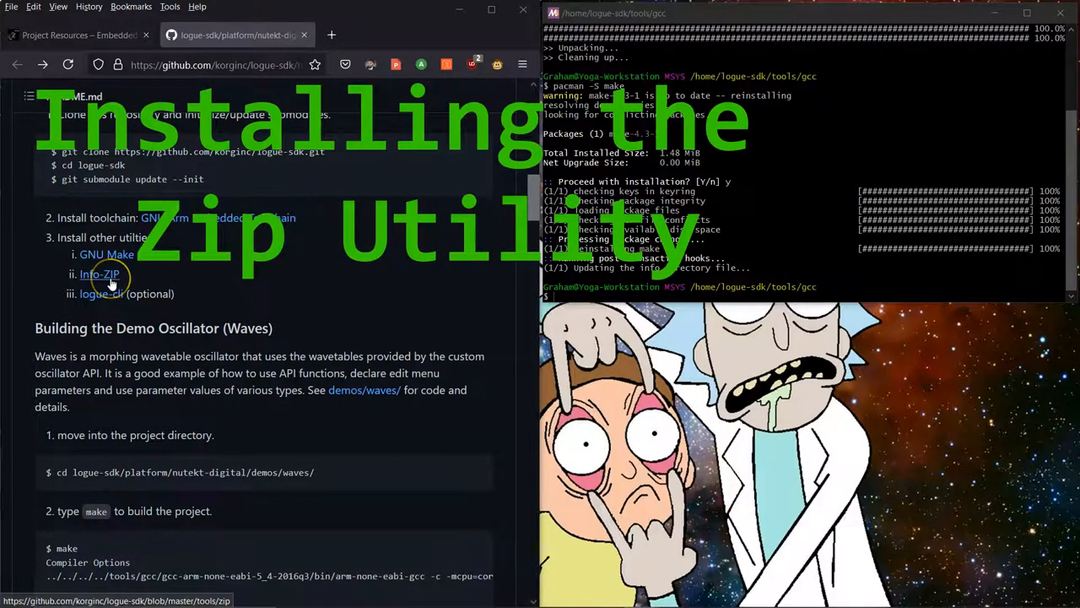
Step: Following the Info-ZIP MSYS2 instructions, install zip-3.0-3 with pacman -S zip, confirming with y
{"action": "left_click", "coordinate": [100, 275]}
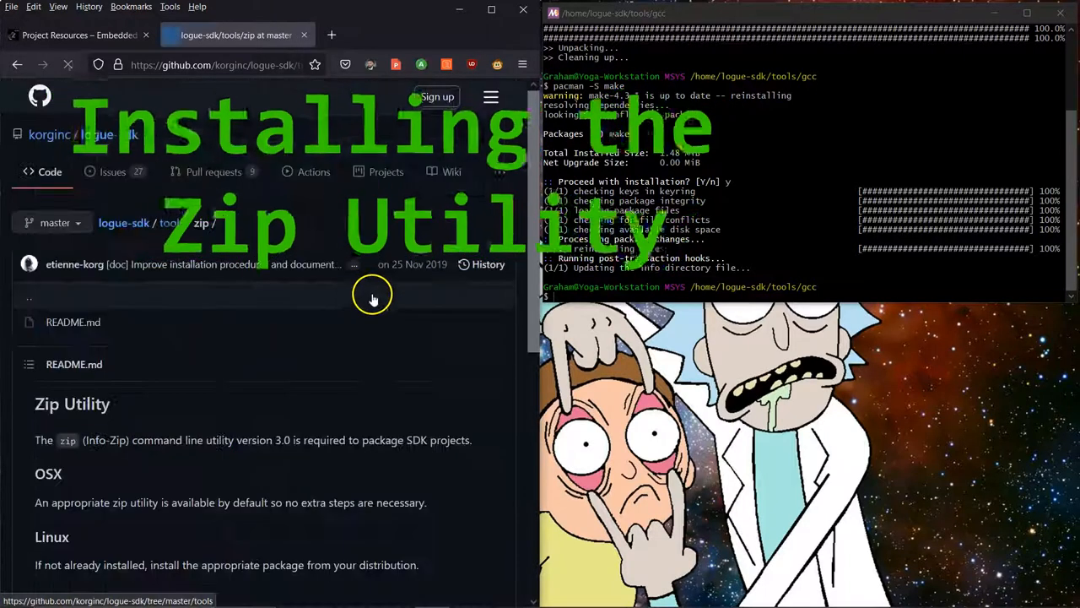
{"action": "scroll", "scroll_direction": "down", "scroll_amount": 3}
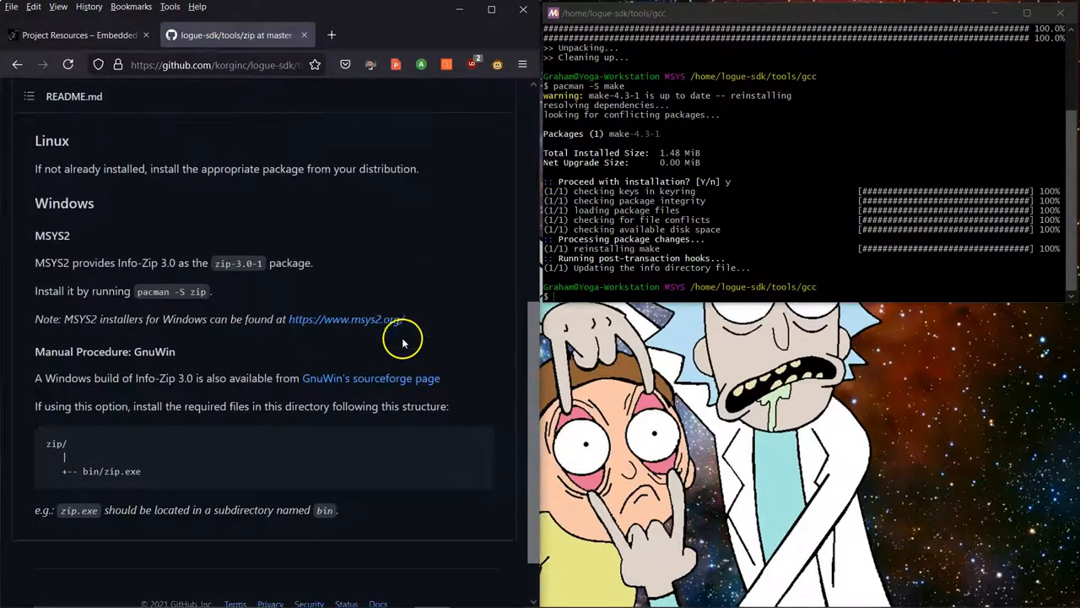
{"action": "mouse_move", "coordinate": [225, 275]}
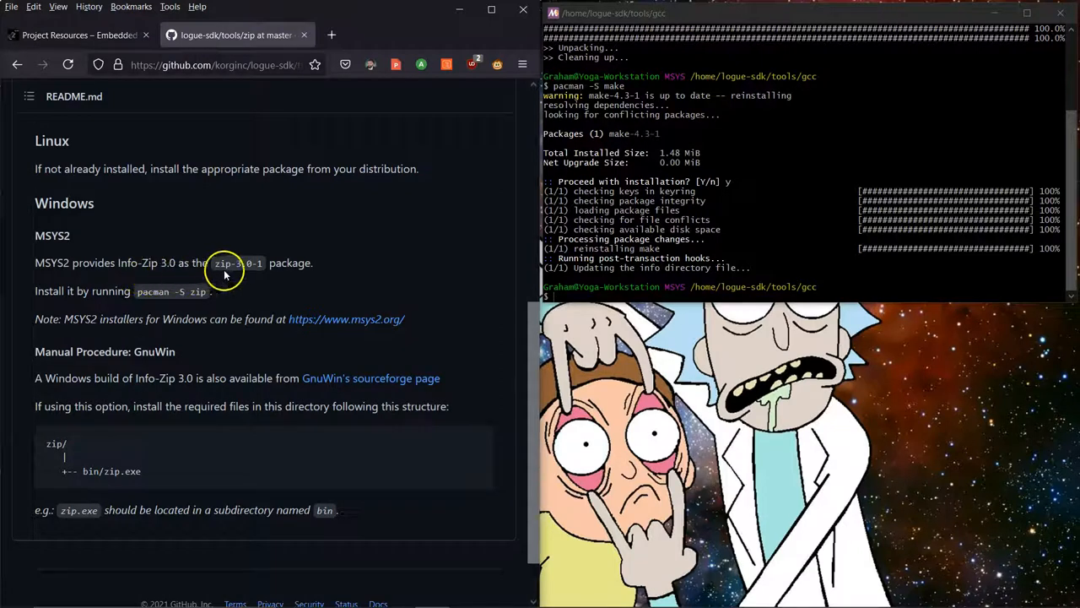
{"action": "scroll", "scroll_direction": "down", "scroll_amount": 3}
{"action": "type", "text": "pacman -S zip"}
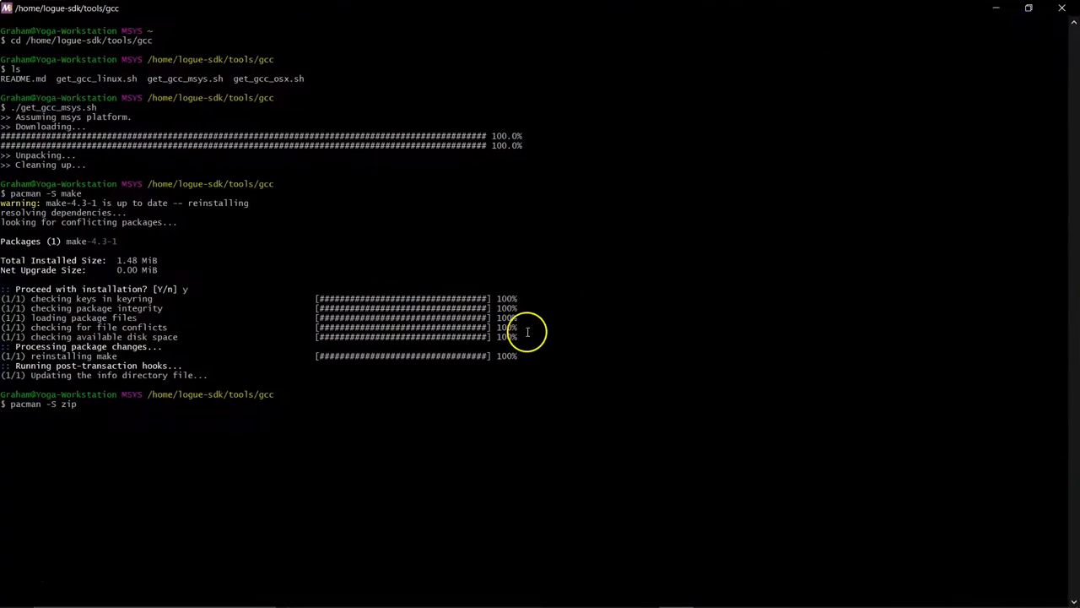
{"action": "mouse_move", "coordinate": [172, 421]}
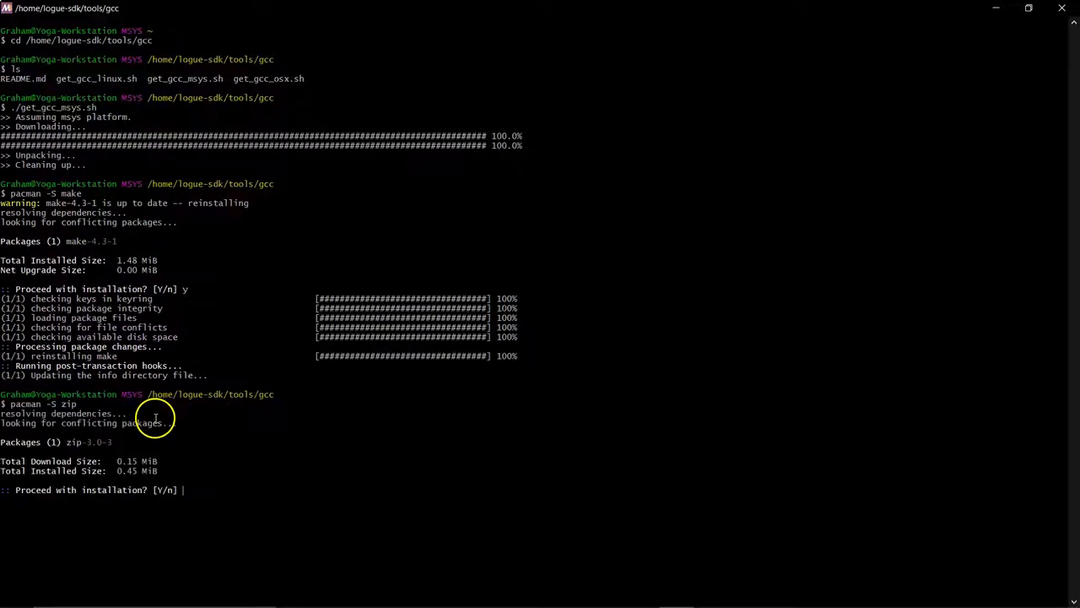
{"action": "type", "text": "y"}
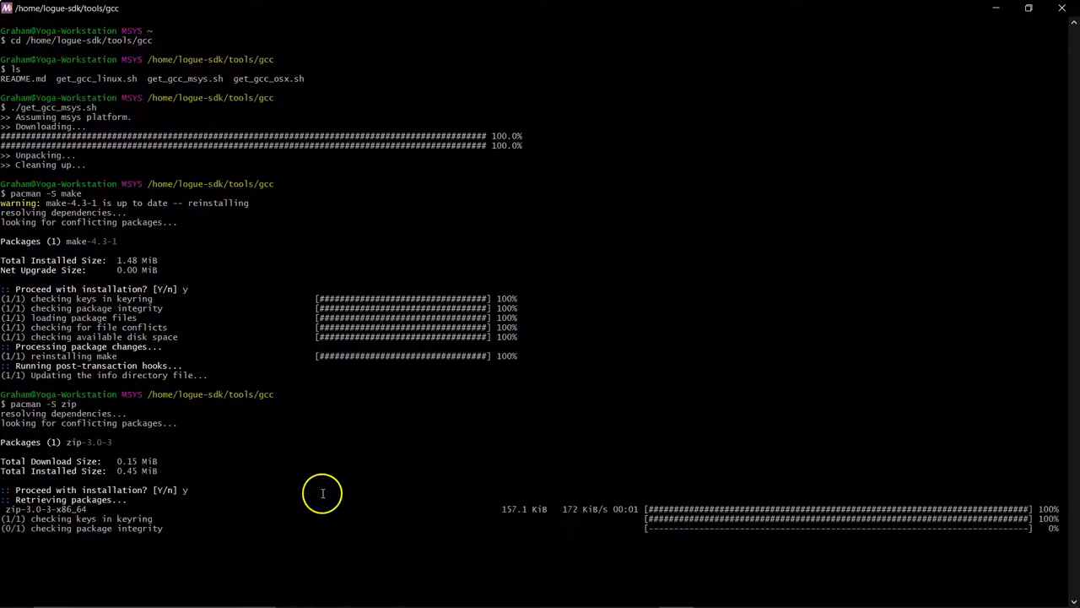
{"action": "scroll", "scroll_direction": "down", "scroll_amount": 3}
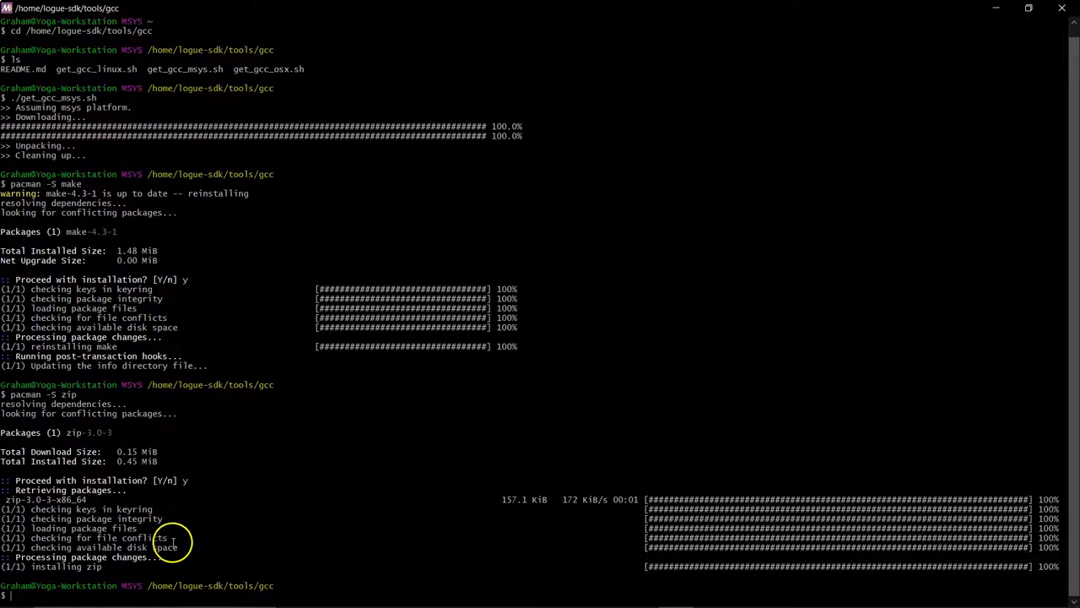
{"action": "mouse_move", "coordinate": [270, 574]}
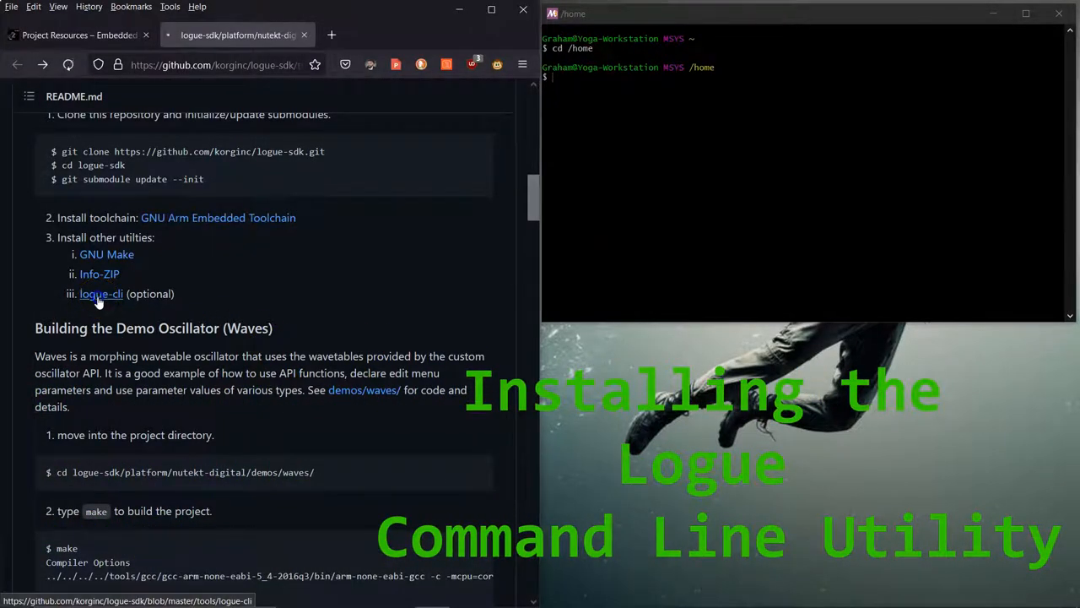
Step: Follow the logue-cli link and scroll its README to the Windows MSYS2 installation section
{"action": "left_click", "coordinate": [101, 293]}
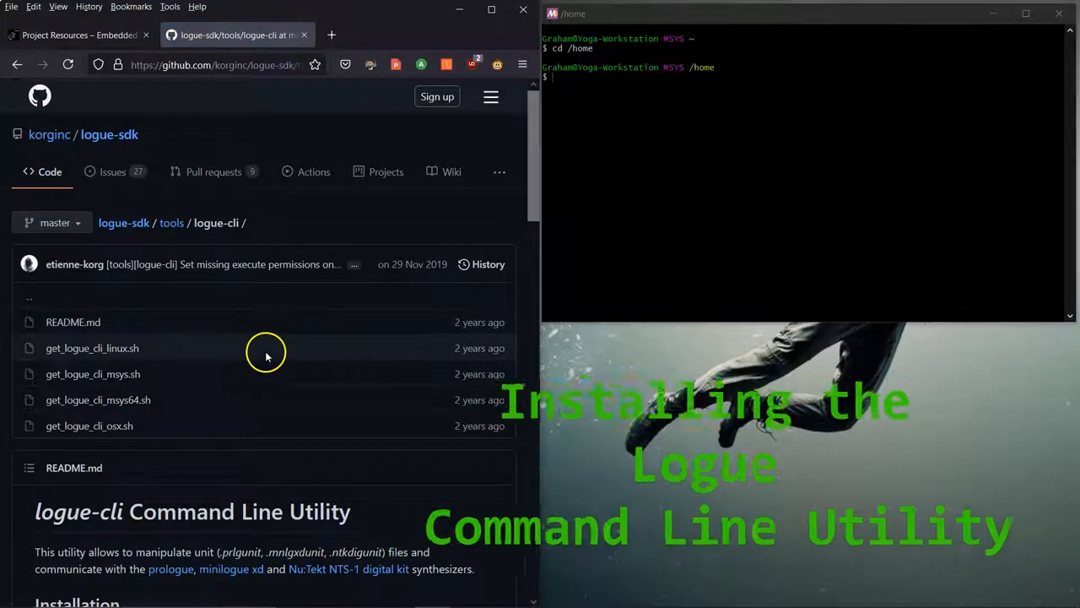
{"action": "scroll", "scroll_direction": "down", "scroll_amount": 3}
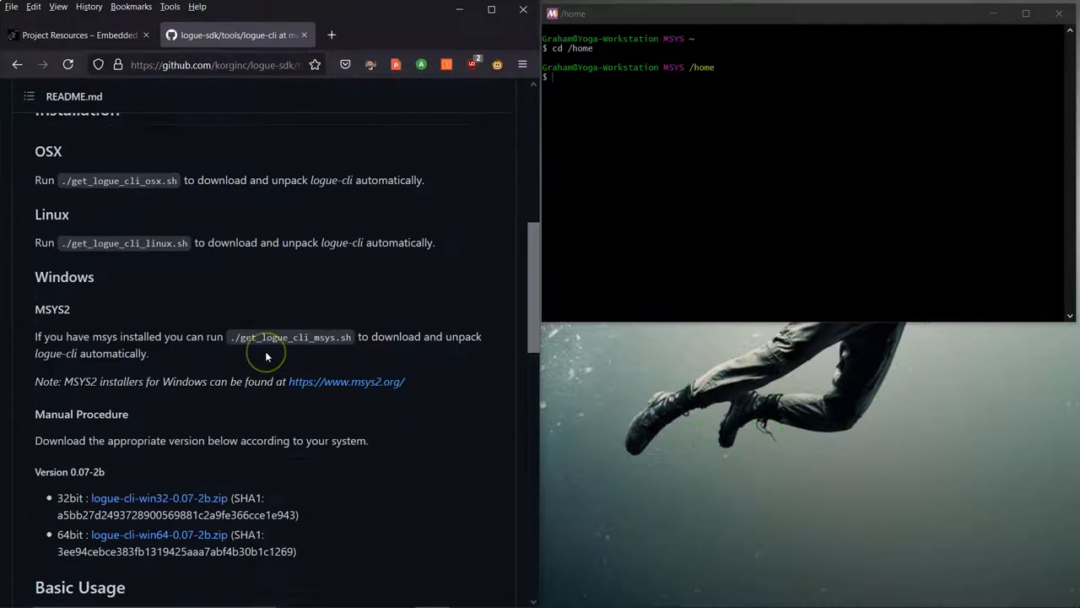
{"action": "scroll", "scroll_direction": "down", "scroll_amount": 3}
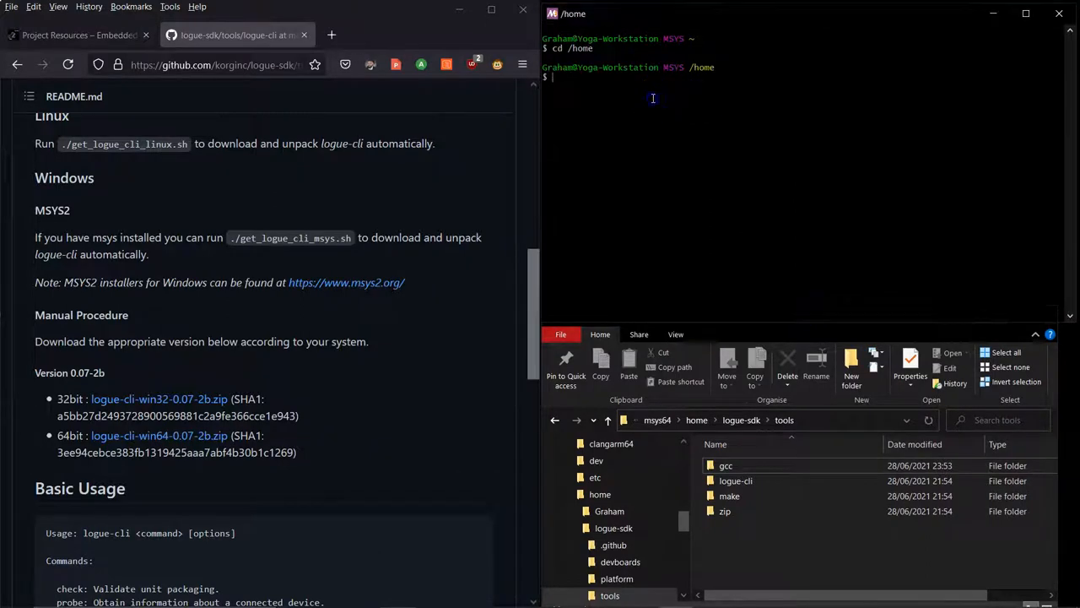
Step: In the MSYS2 terminal cd into logue-sdk/tools/logue-cli
{"action": "type", "text": "cd"}
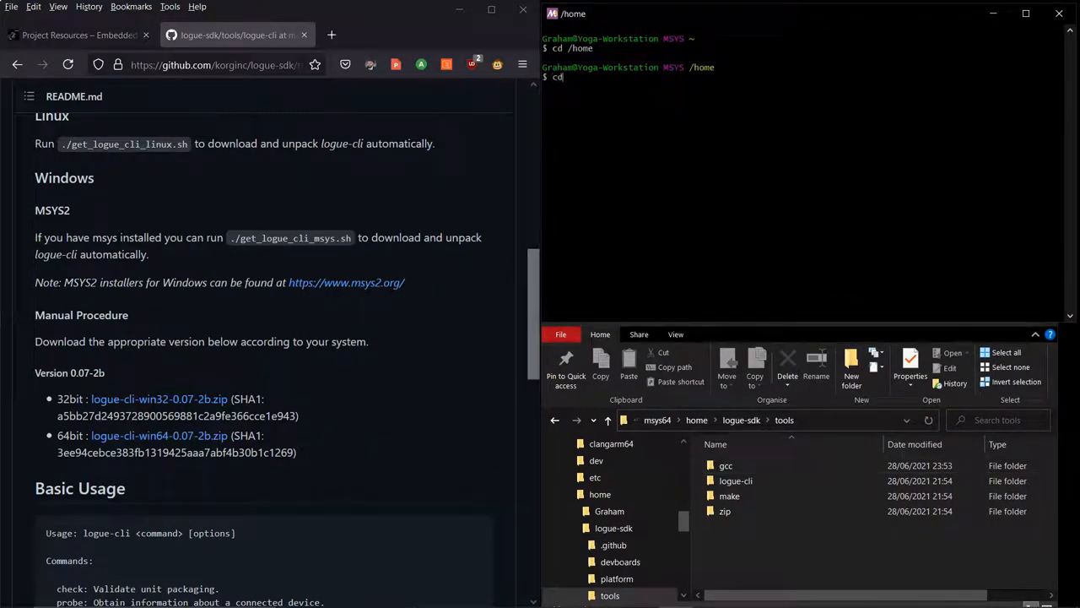
{"action": "type", "text": "logue-s"}
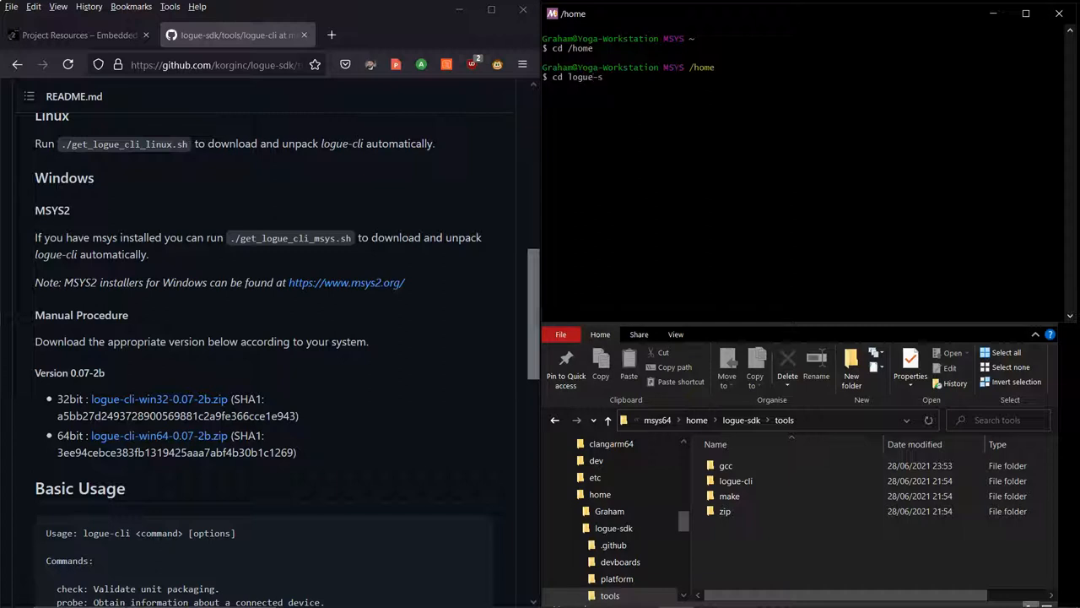
{"action": "type", "text": "dk"}
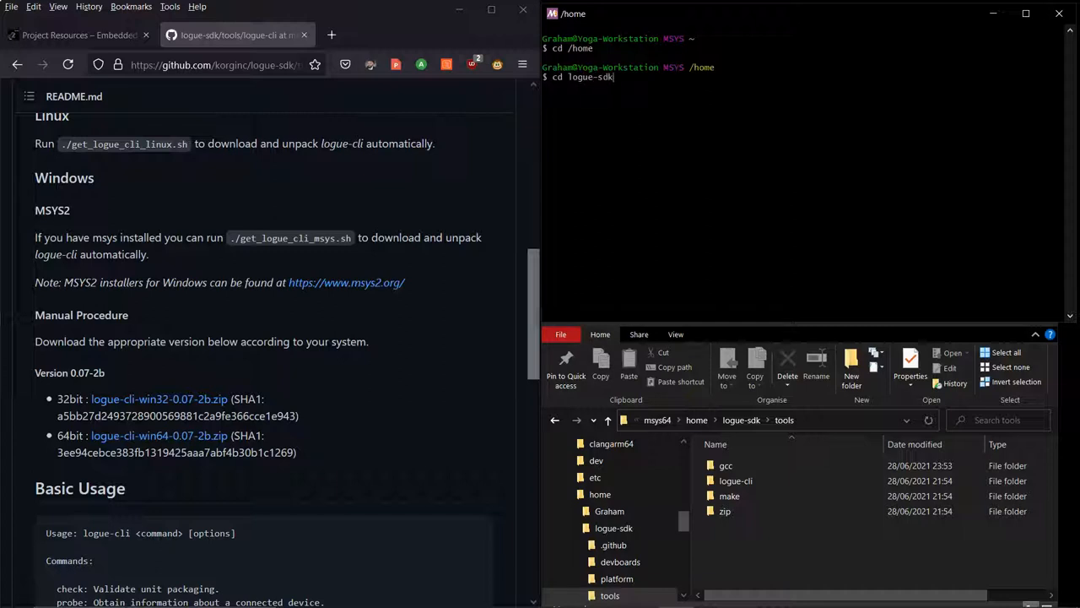
{"action": "type", "text": "/tools"}
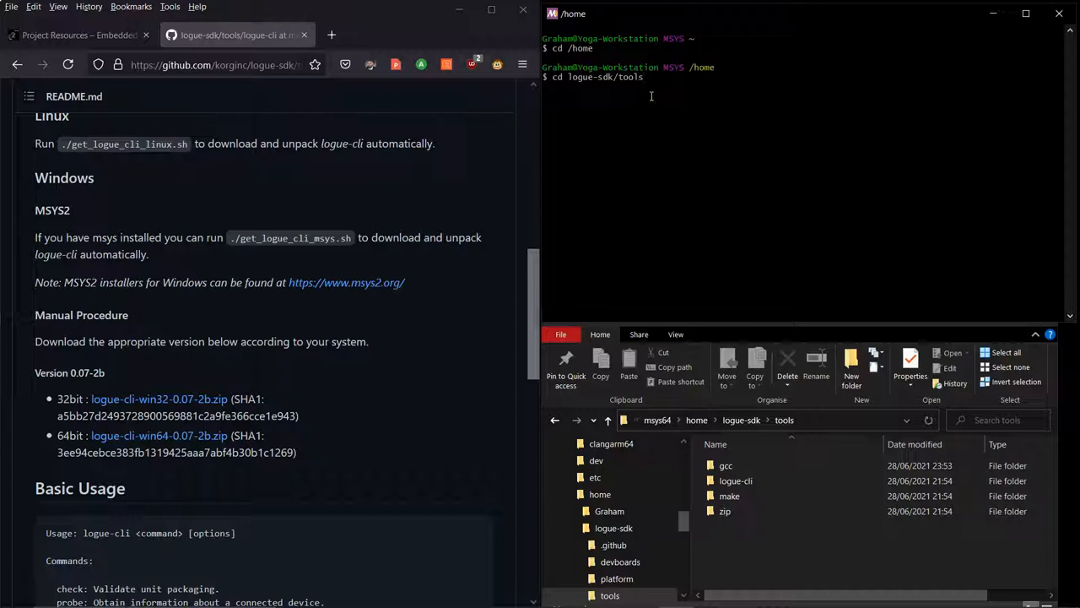
{"action": "type", "text": "/logue-cli"}
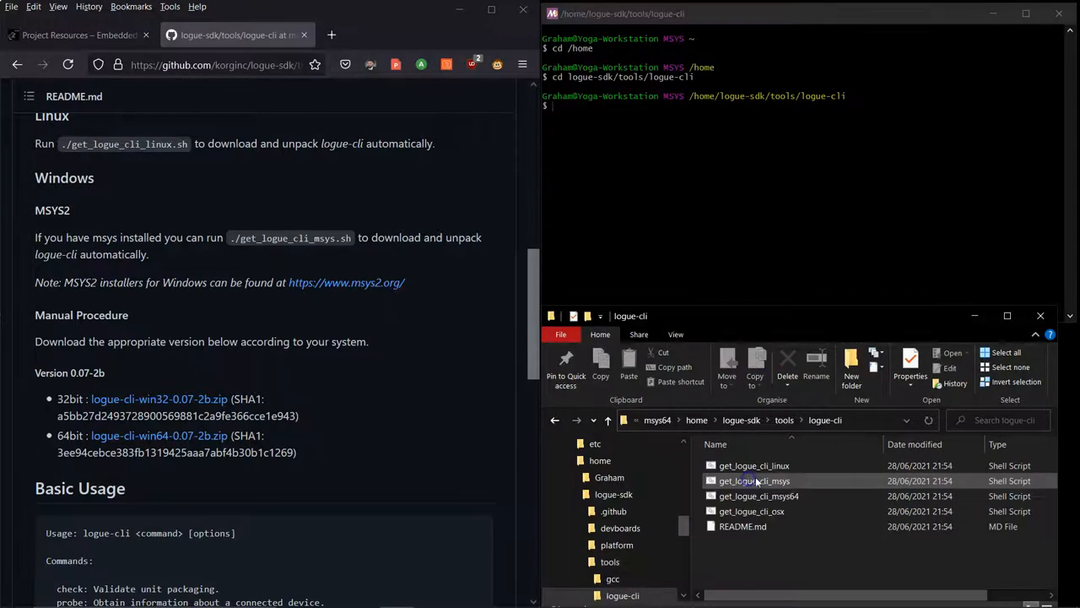
Step: Run ./get_logue_cli_msys.sh and ./get_logue_cli_msys64.sh to download and unpack logue-cli win32 and win64
{"action": "type", "text": "./"}
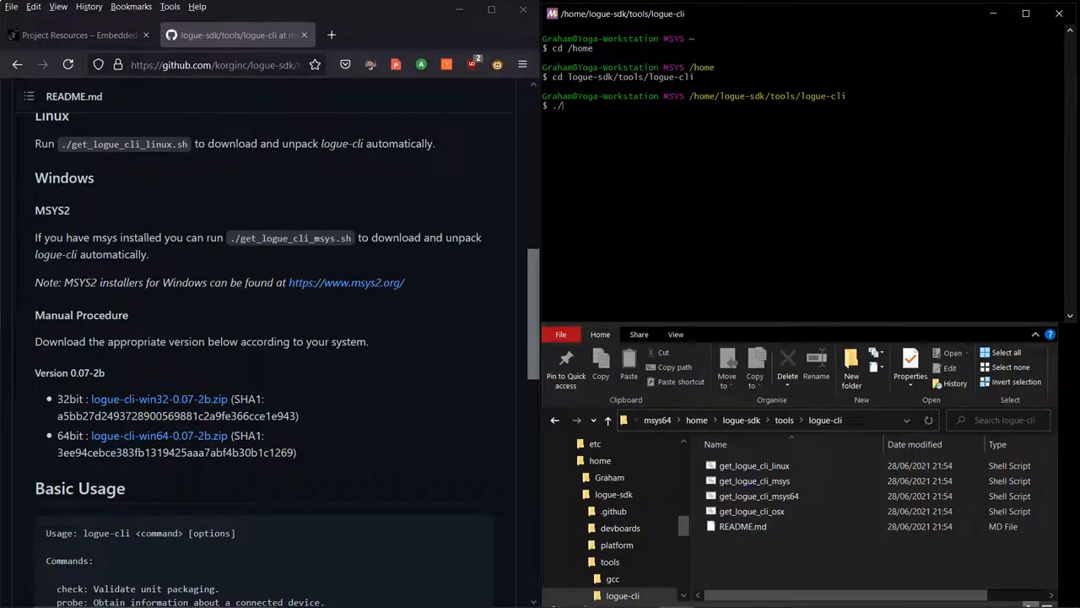
{"action": "type", "text": "get_logue_"}
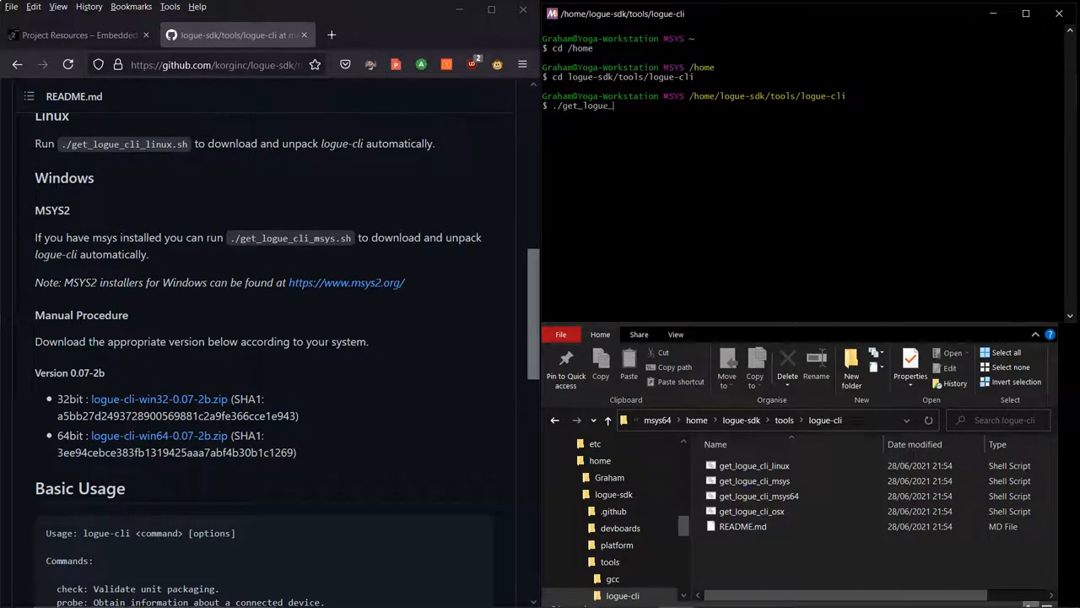
{"action": "type", "text": "_msys"}
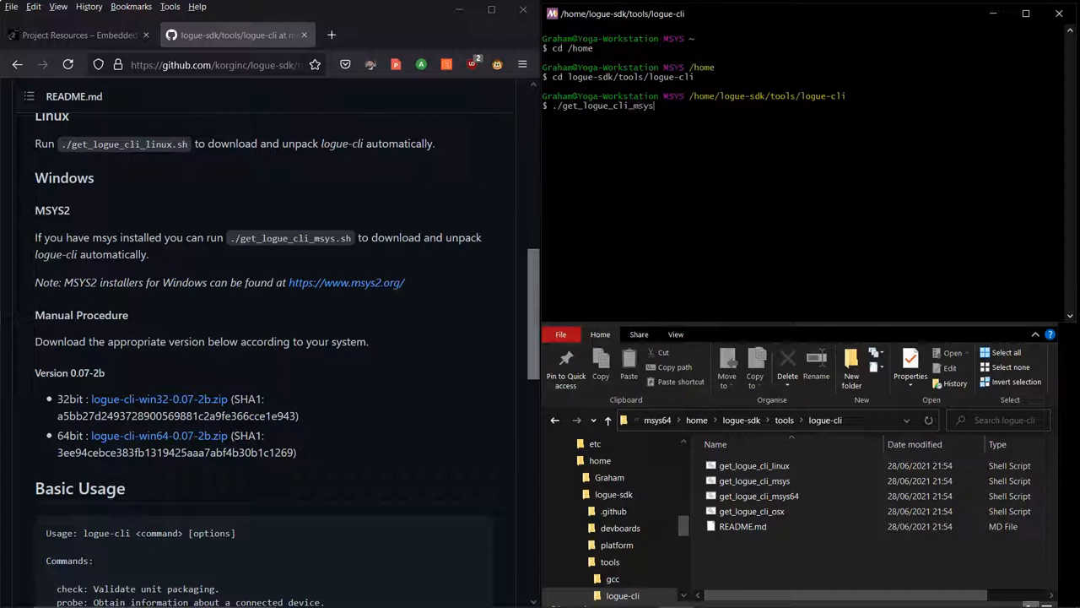
{"action": "type", "text": ".sh"}
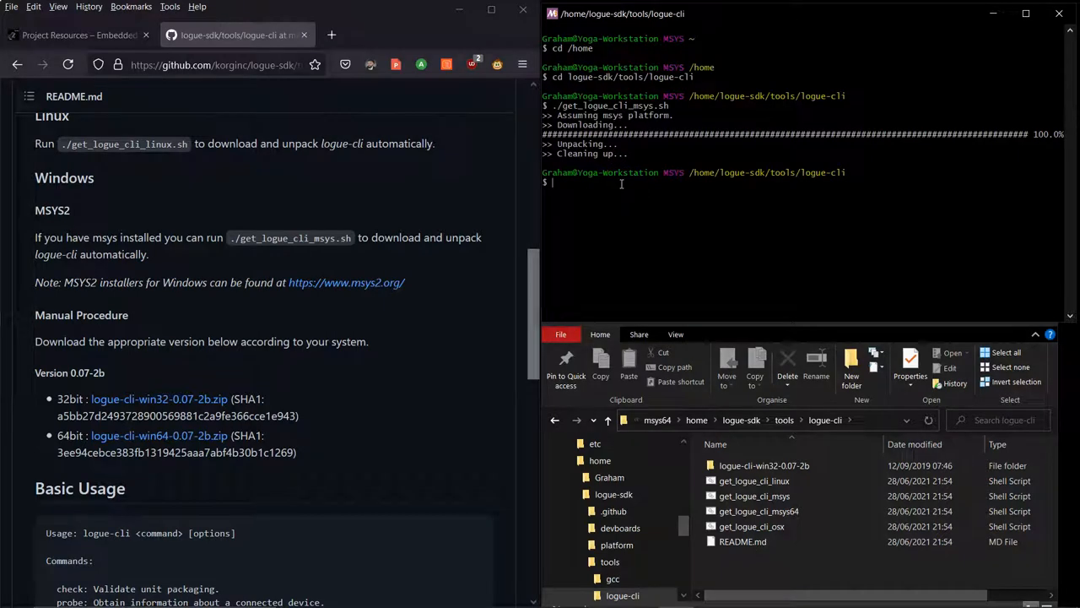
{"action": "type", "text": "./get_logue_cli_msys64.sh"}
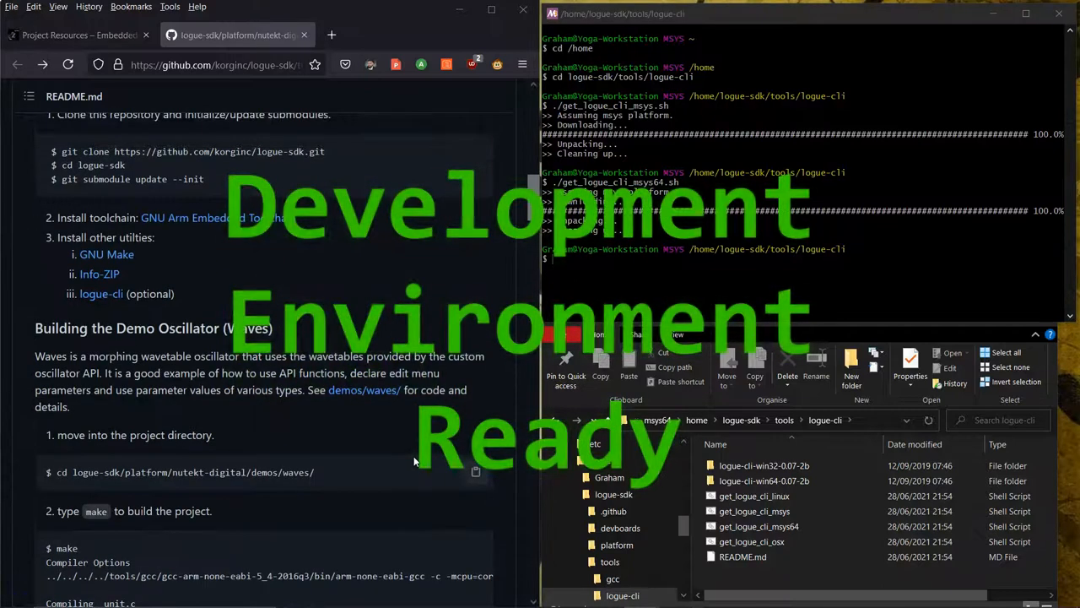
Step: Close the MSYS2 terminal and the logue-cli File Explorer windows
{"action": "scroll", "scroll_direction": "down", "scroll_amount": 3}
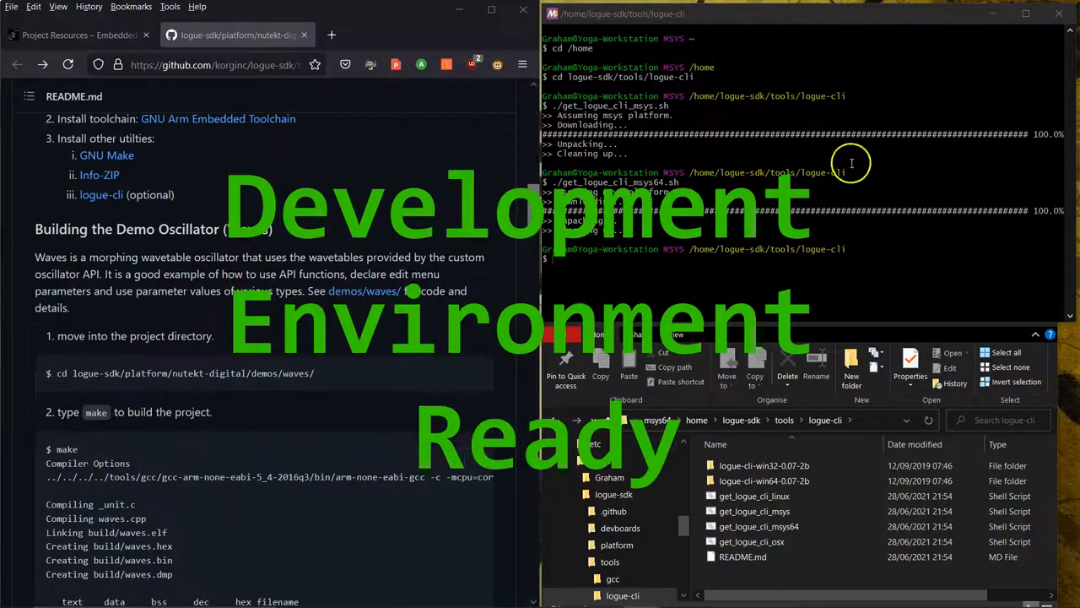
{"action": "left_click", "coordinate": [1060, 14]}
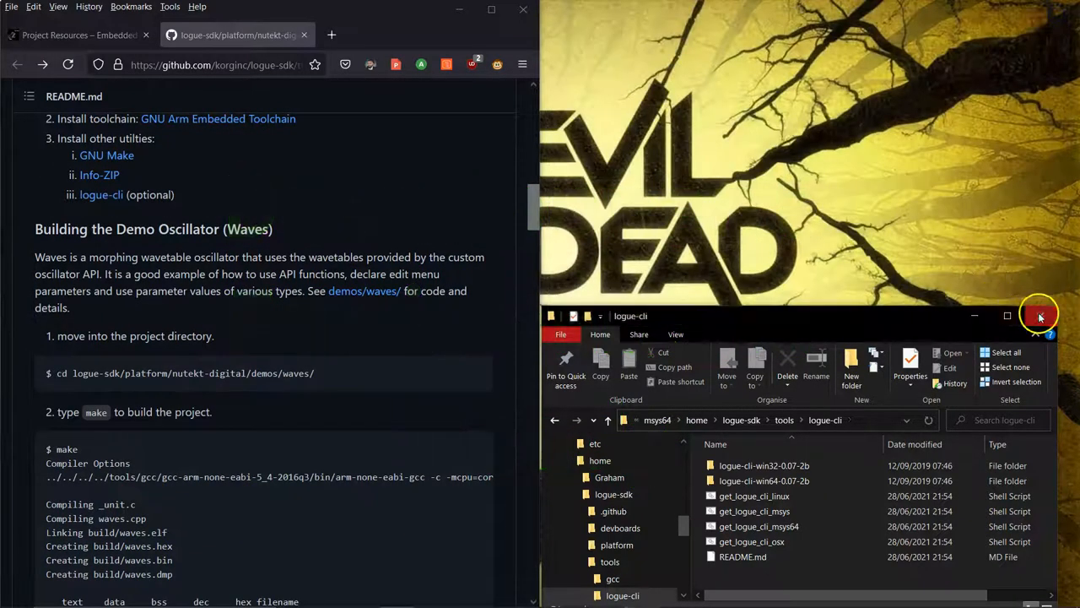
{"action": "left_click", "coordinate": [1039, 315]}
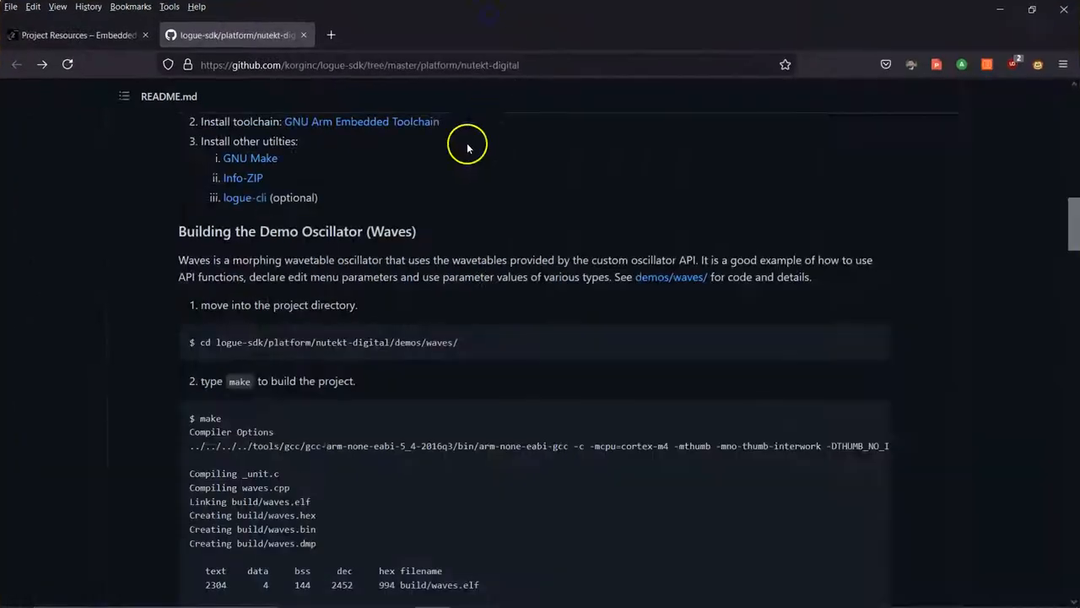
Step: Return to the Project Resources page, scroll to Programming Tools and open the Notepad++ downloads page
{"action": "left_click", "coordinate": [76, 34]}
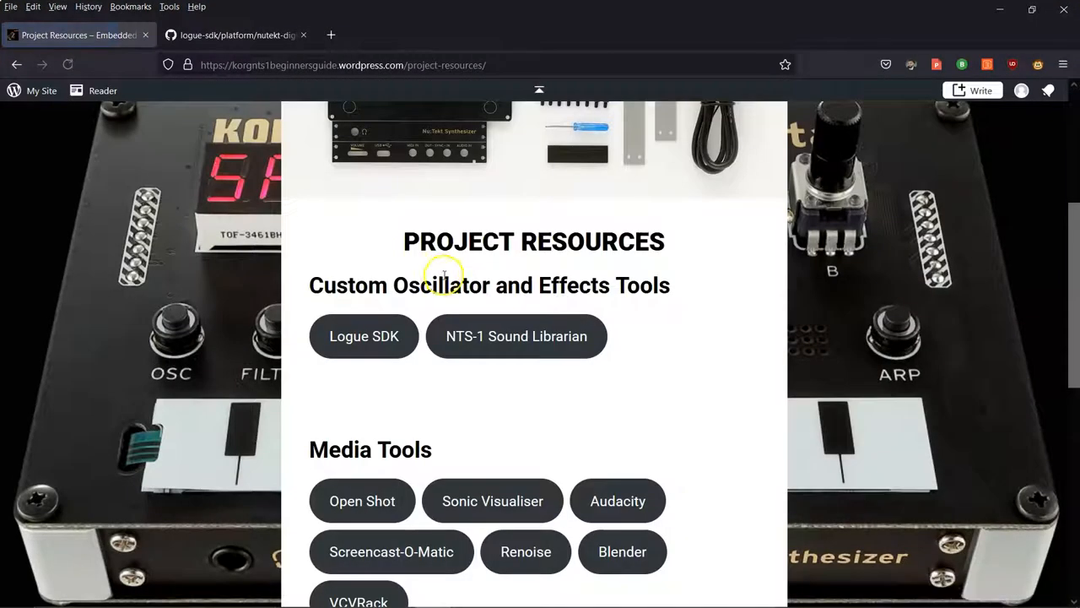
{"action": "scroll", "scroll_direction": "down", "scroll_amount": 3}
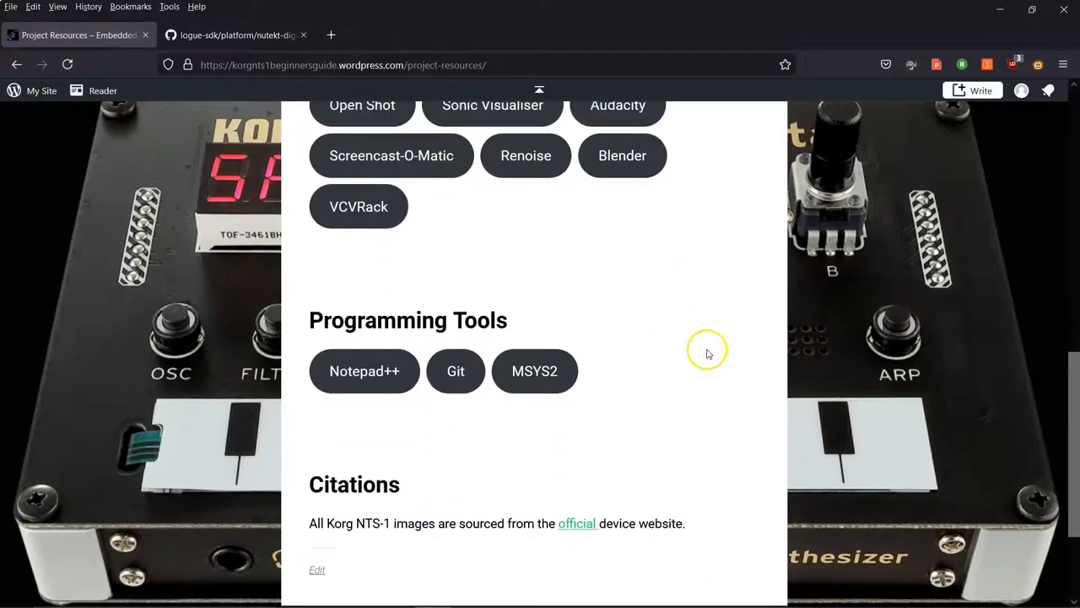
{"action": "left_click", "coordinate": [364, 371]}
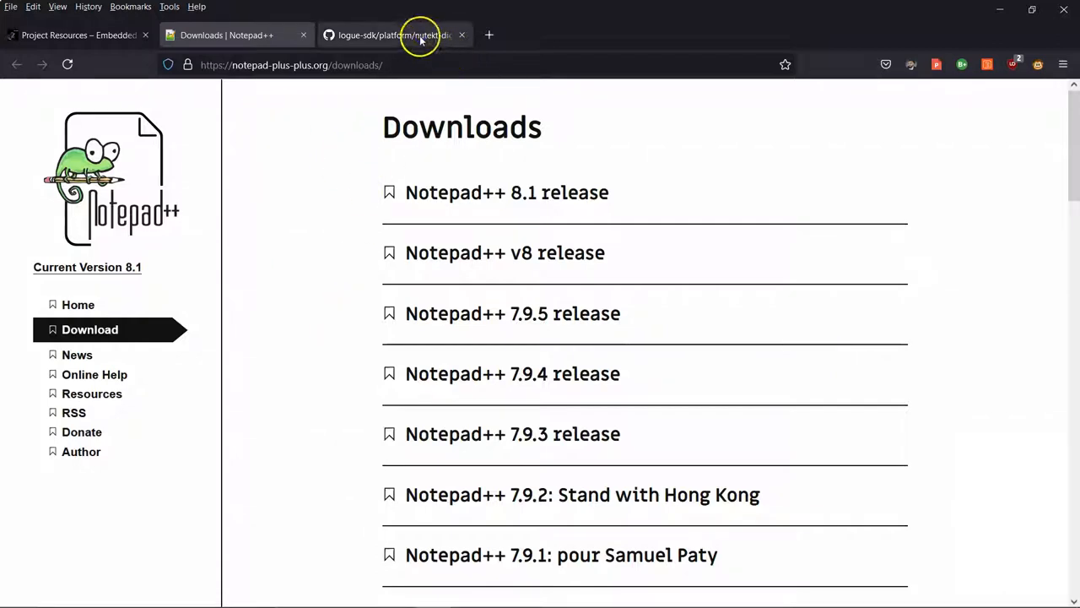
Step: Review the README's Waves build output, unit files notes and new-project steps
{"action": "left_click", "coordinate": [393, 35]}
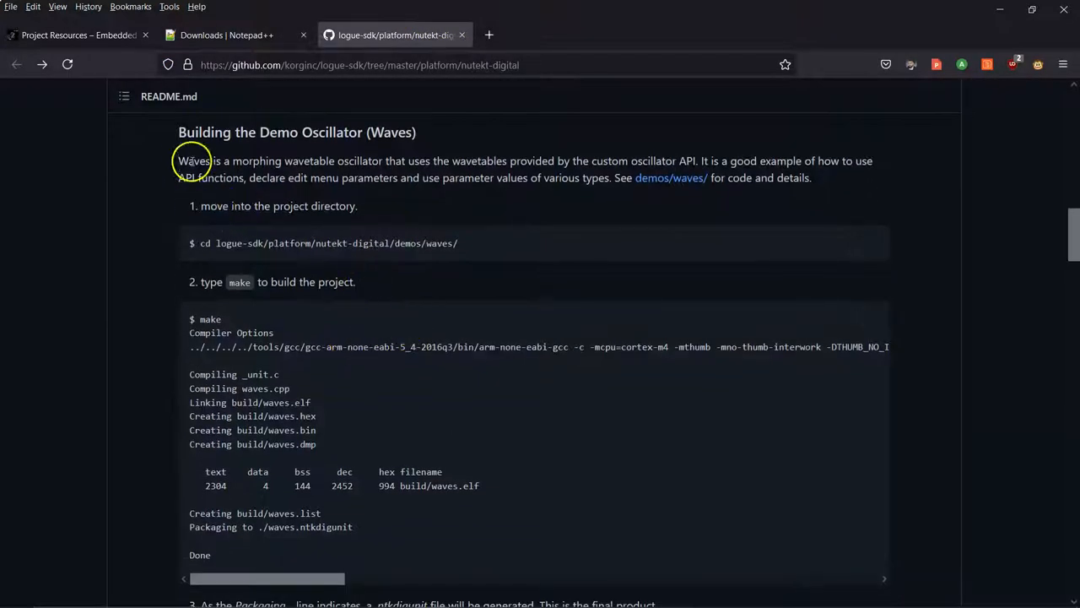
{"action": "mouse_move", "coordinate": [861, 251]}
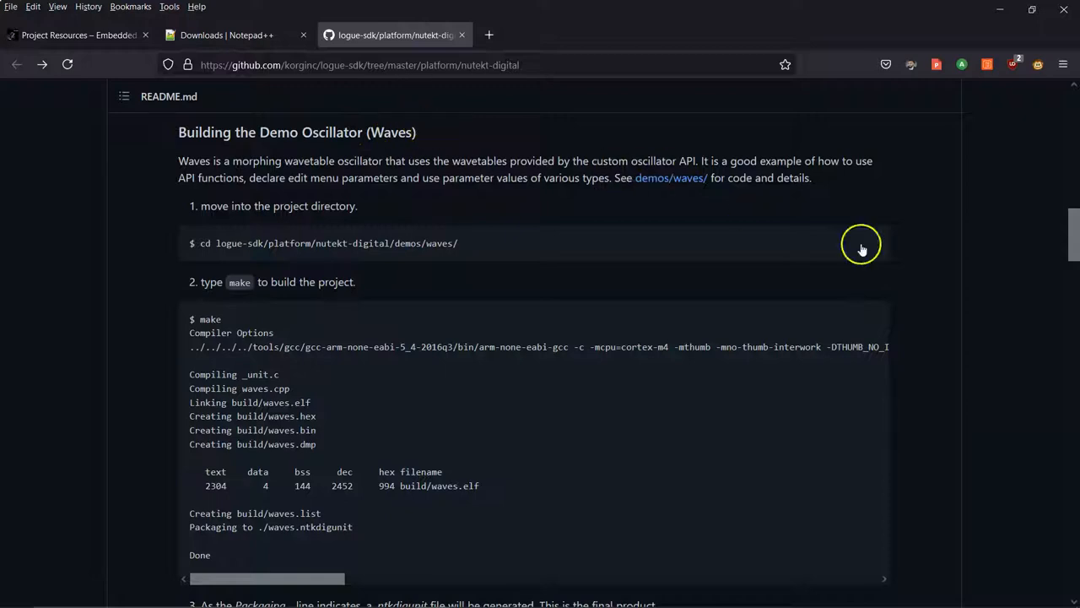
{"action": "mouse_move", "coordinate": [982, 290]}
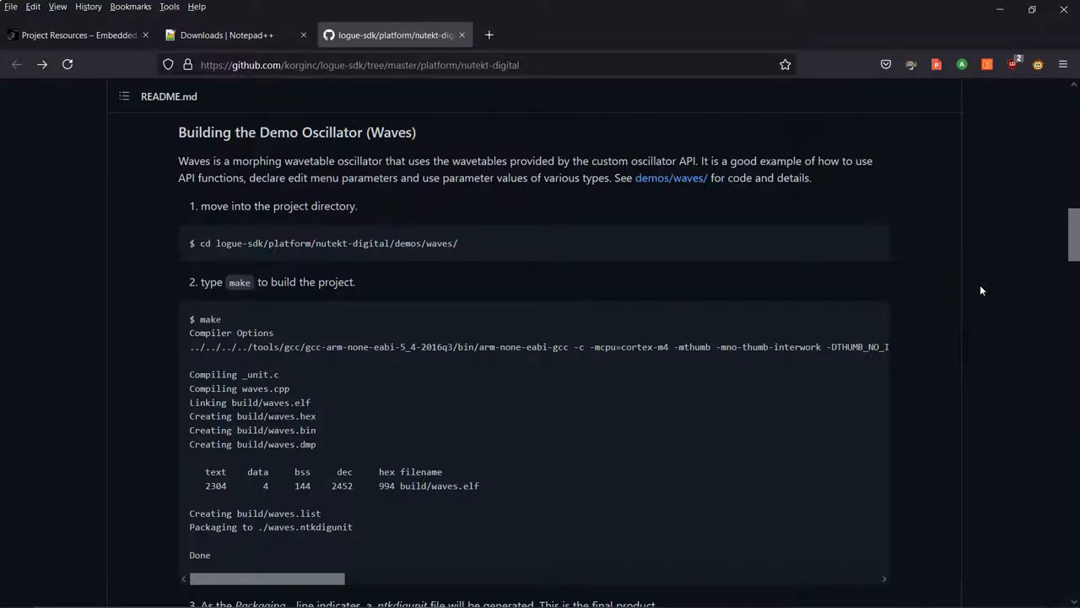
{"action": "scroll", "scroll_direction": "down", "scroll_amount": 3}
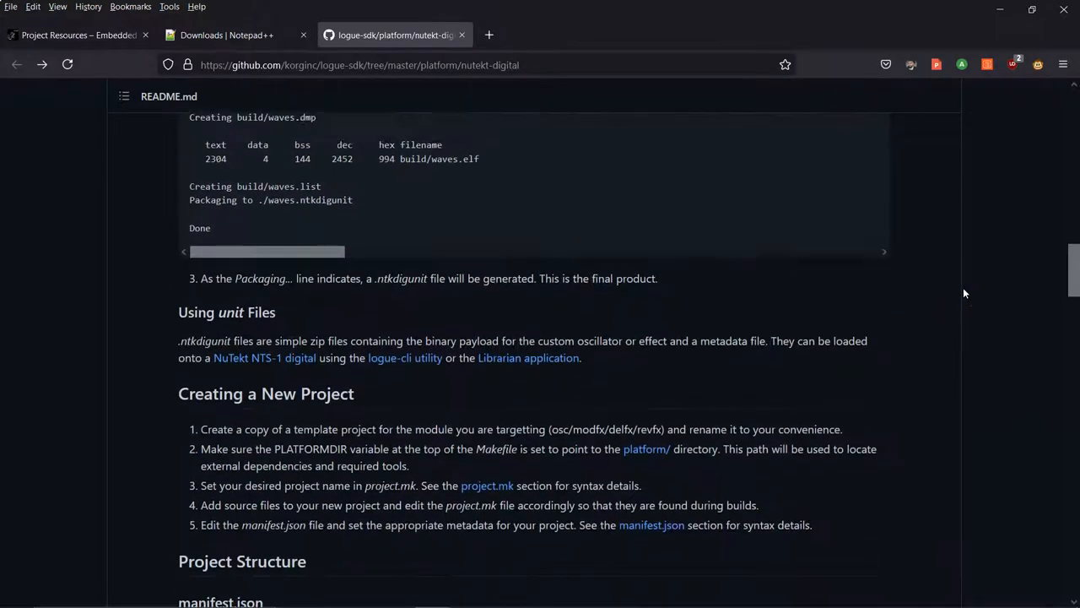